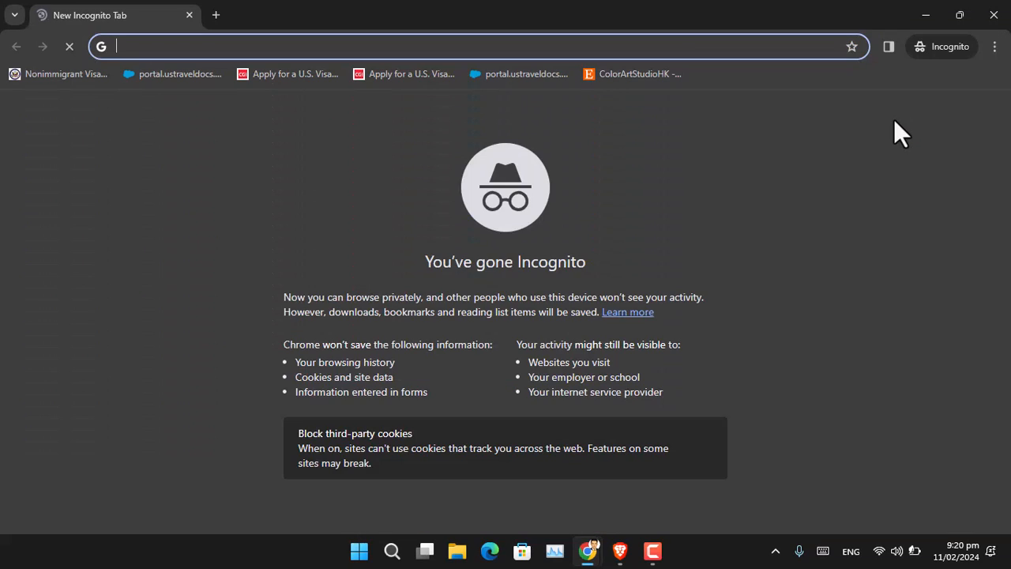
# Sign in at gmail.com as 'salahshorzadamohammadhassan', reaching the Couldn't sign you in page
pyautogui.write('gmail.com')
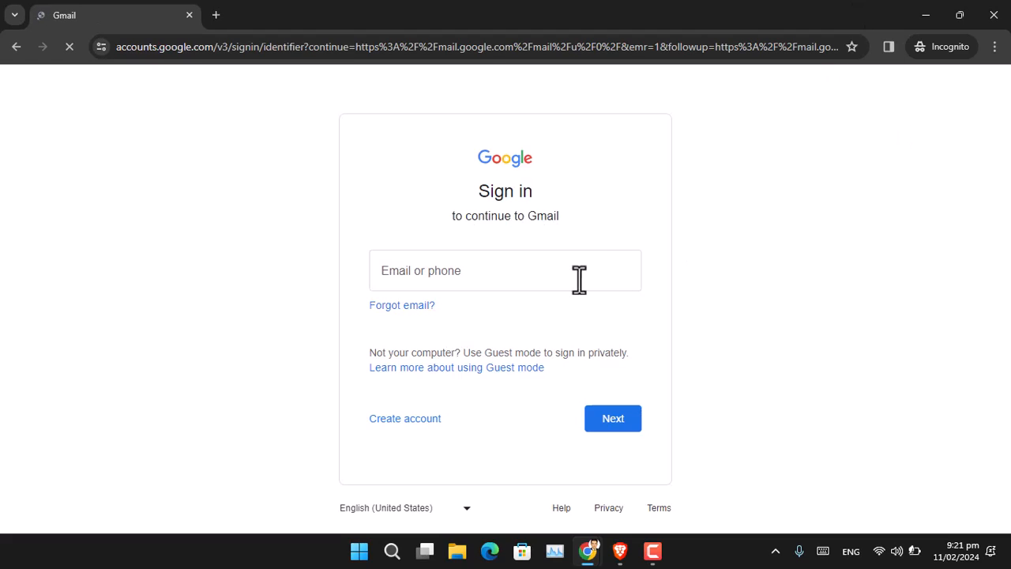
pyautogui.write('salahshorzadamohammadhassan')
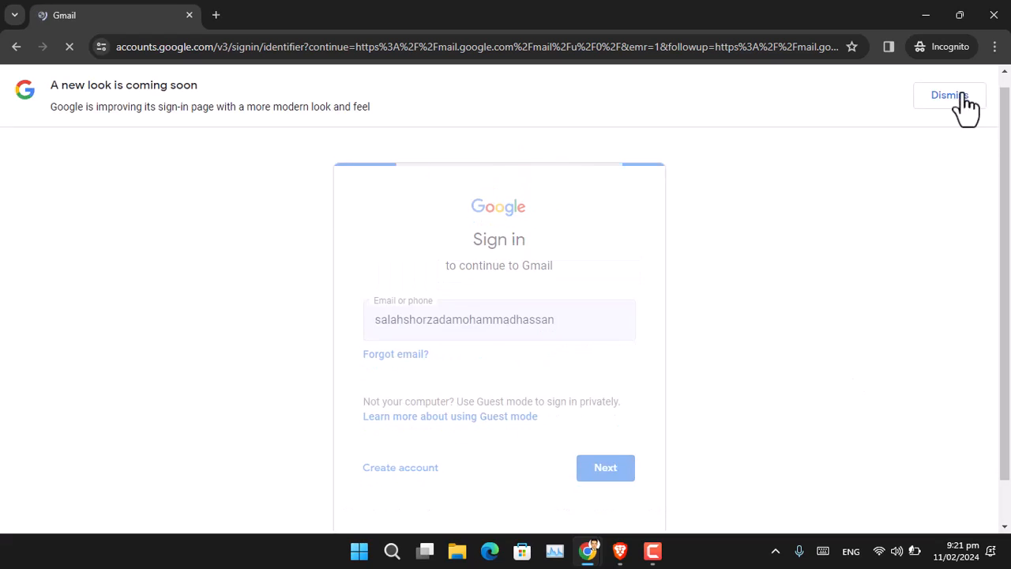
pyautogui.click(605, 468)
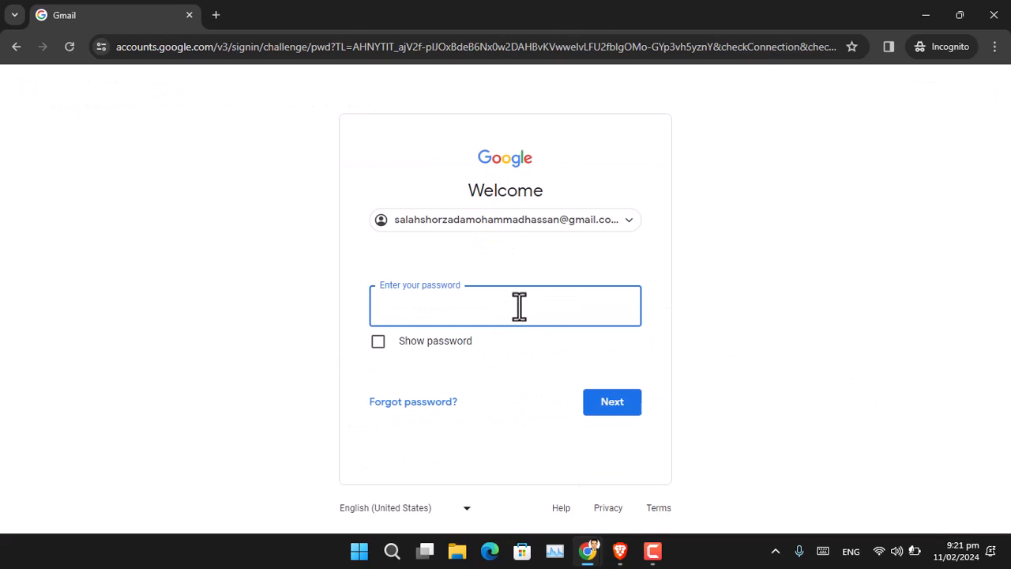
pyautogui.click(613, 401)
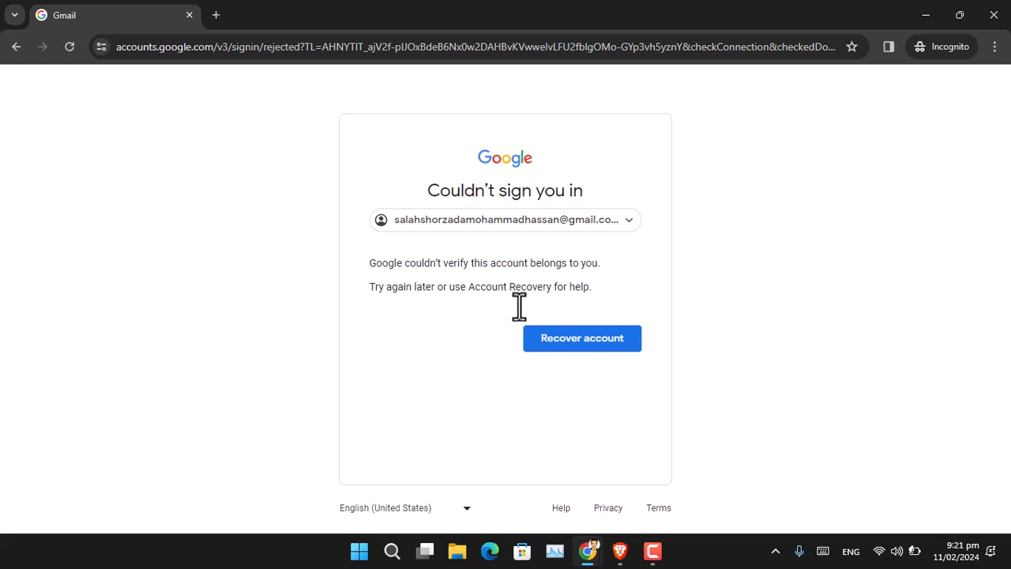
pyautogui.moveTo(528, 346)
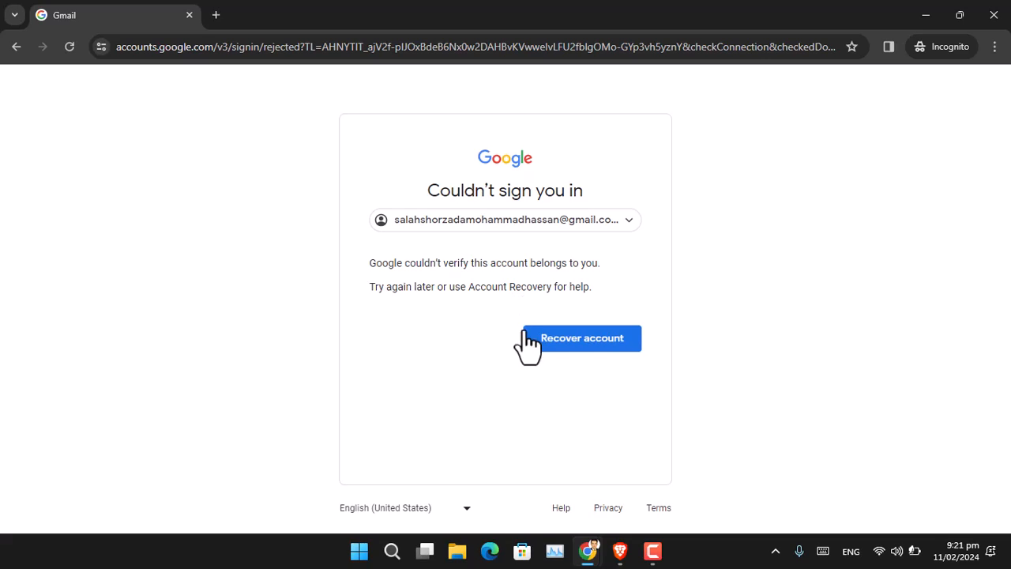
pyautogui.click(582, 338)
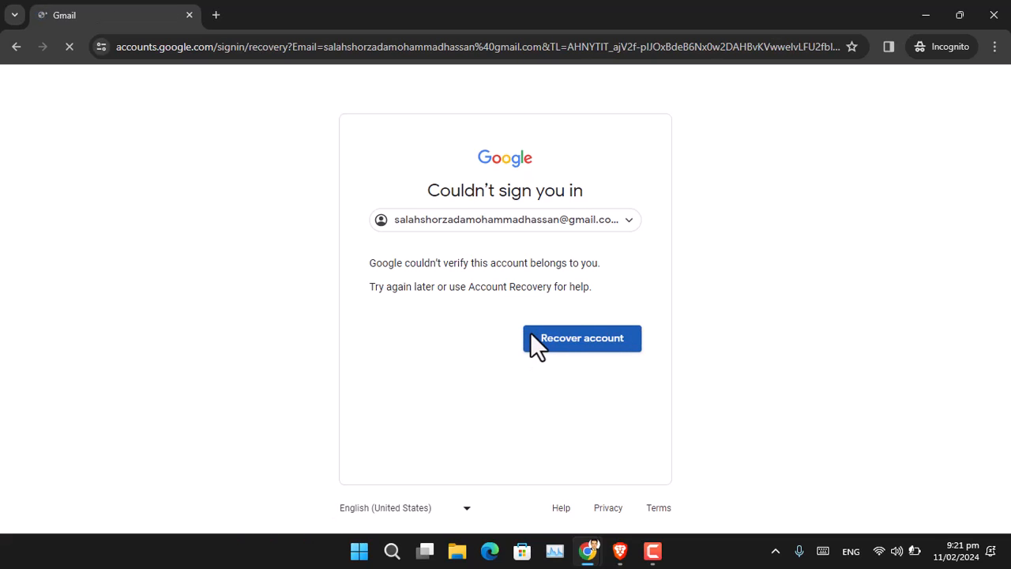
pyautogui.click(582, 338)
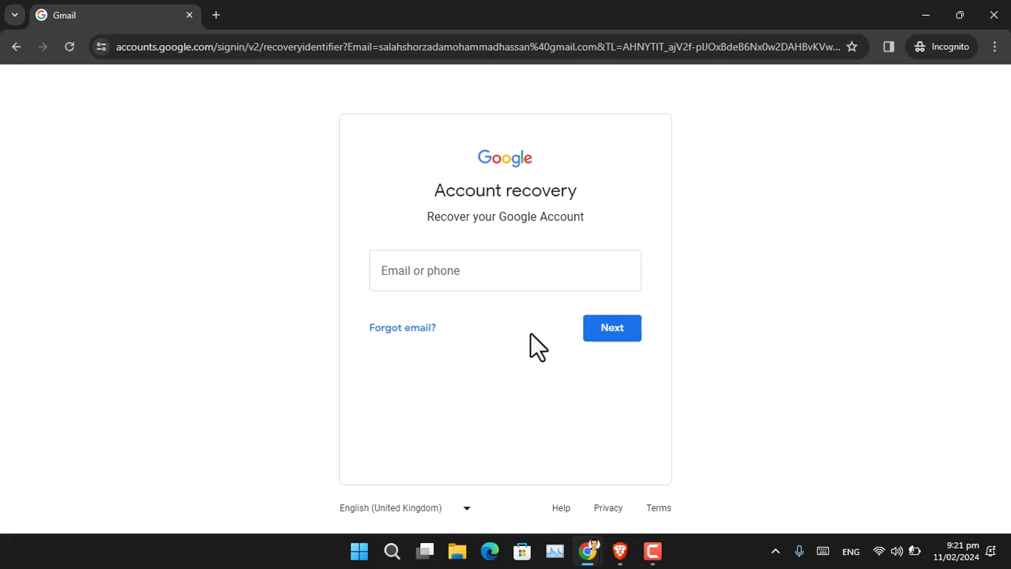
pyautogui.write('salahshorzadamohammadhassan')
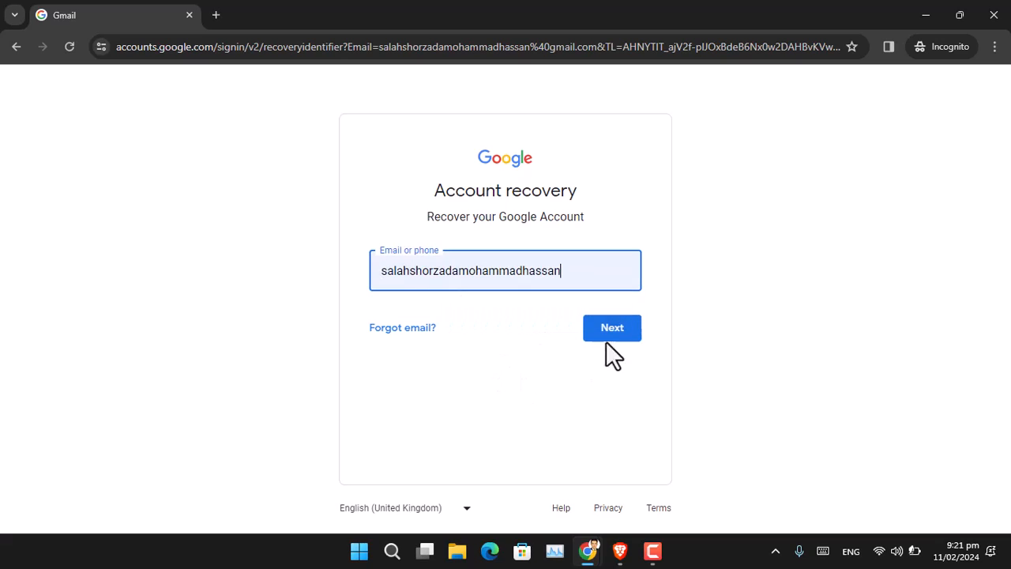
pyautogui.click(611, 327)
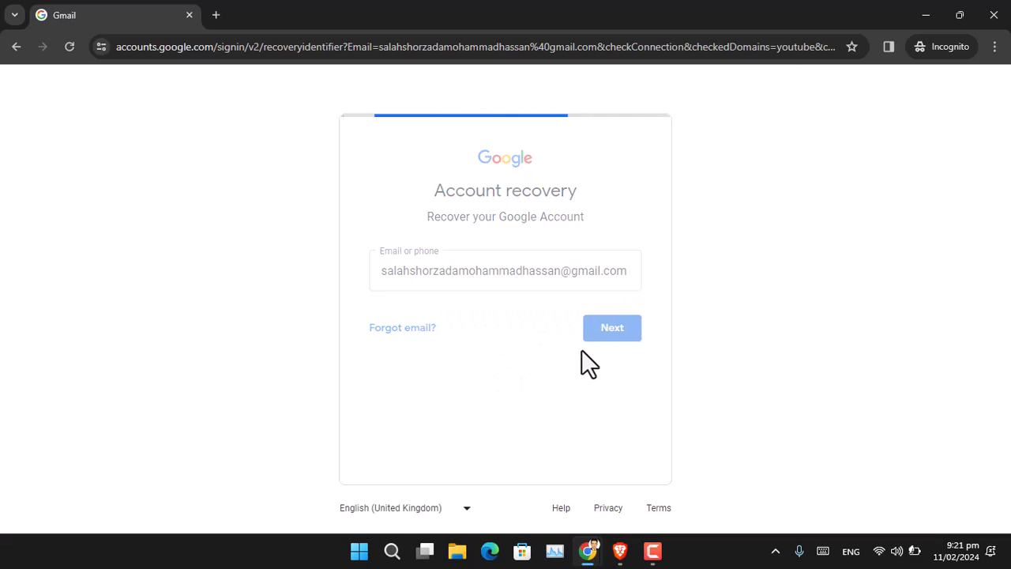
pyautogui.click(612, 328)
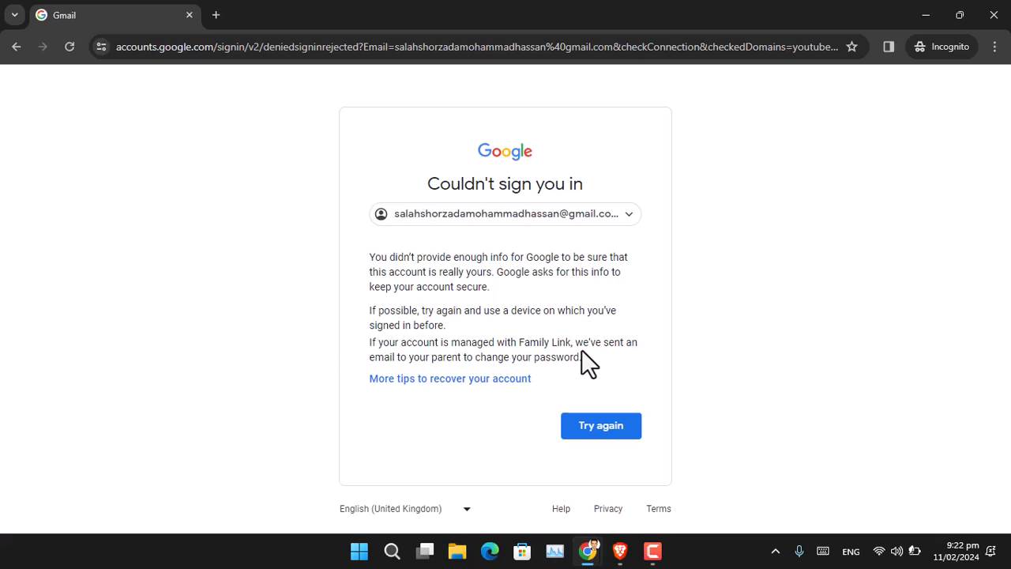
pyautogui.moveTo(474, 343)
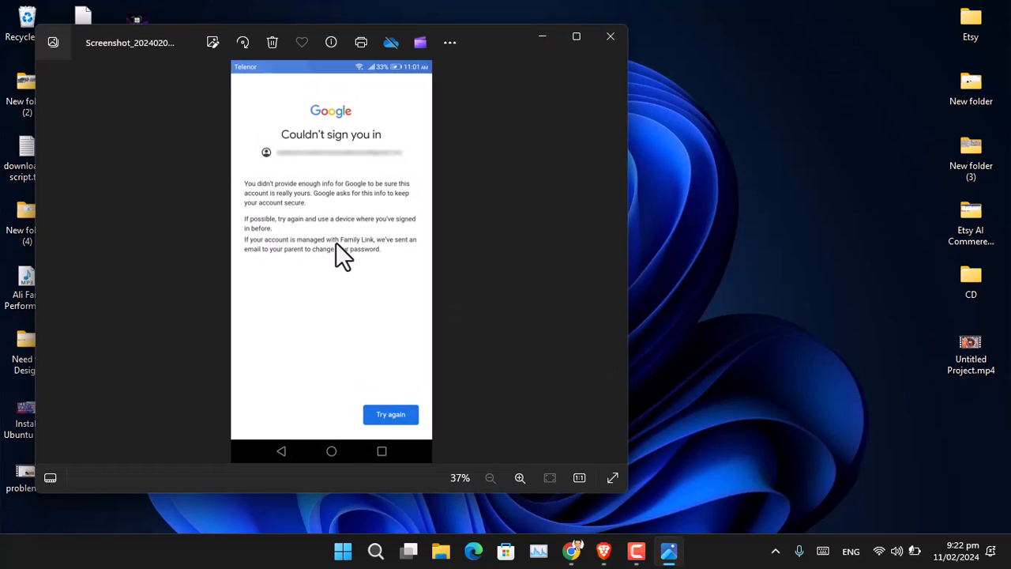
# Inspect the failed sign-in screenshot in Photos, close it and bring up the pinned apps
pyautogui.click(519, 477)
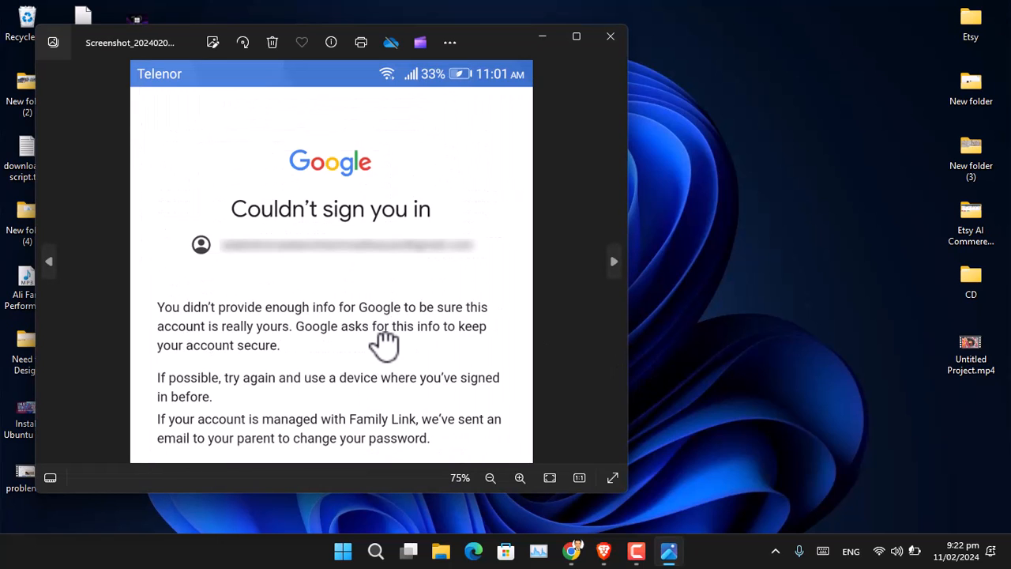
pyautogui.click(490, 477)
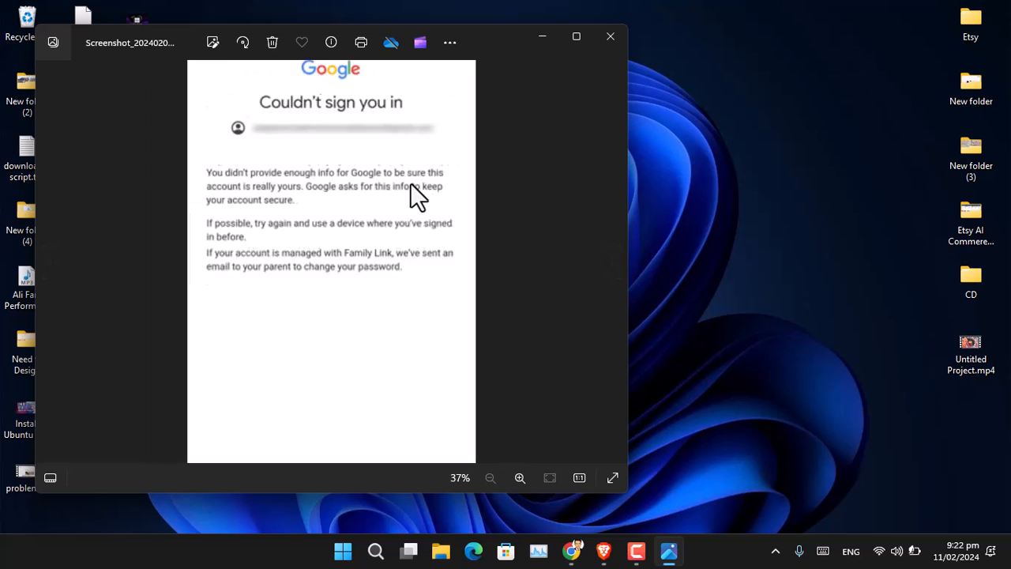
pyautogui.click(610, 37)
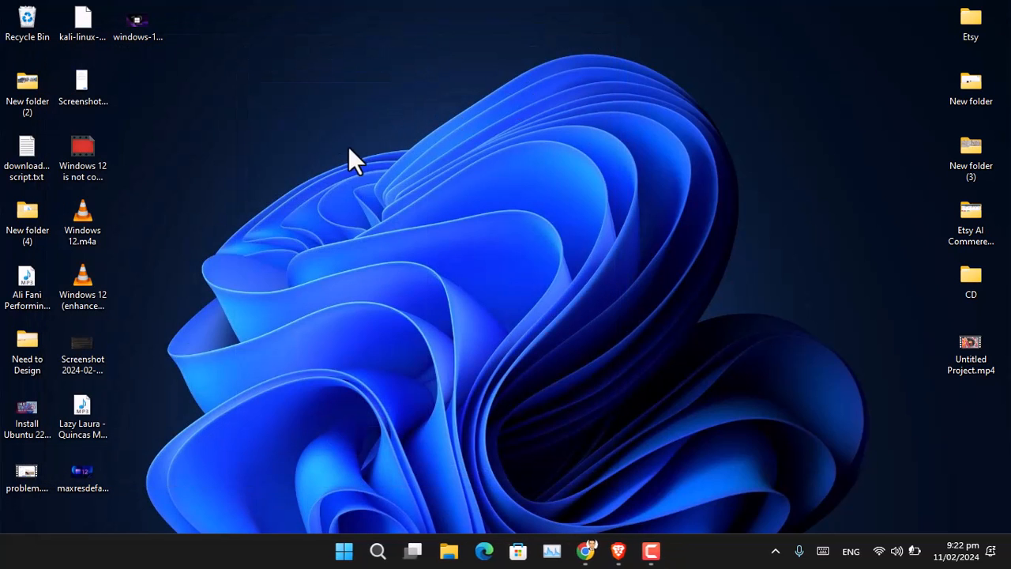
pyautogui.click(343, 550)
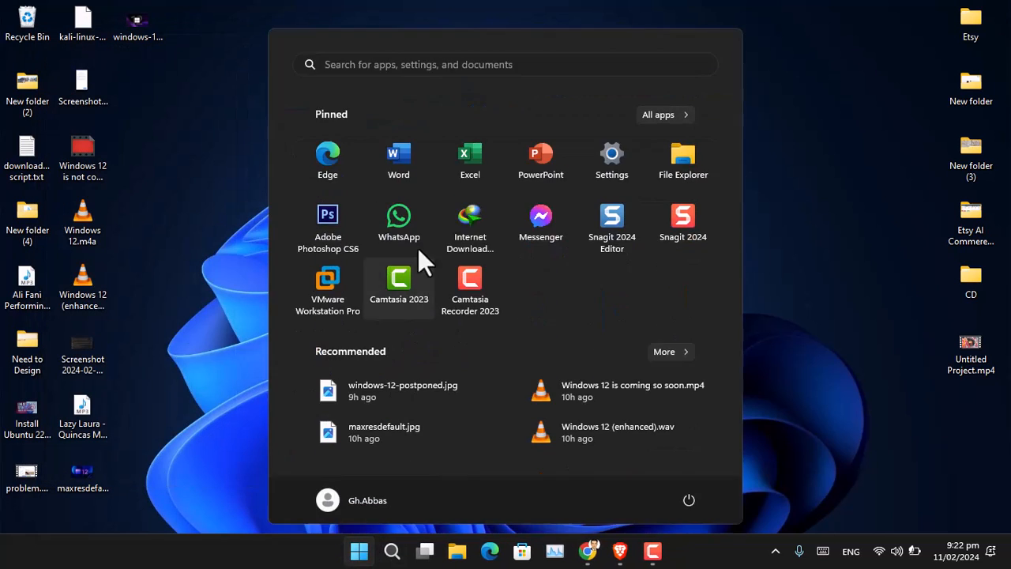
# View the WhatsApp screenshot of the failure at 100%, then switch to the recovery email's inbox
pyautogui.click(398, 224)
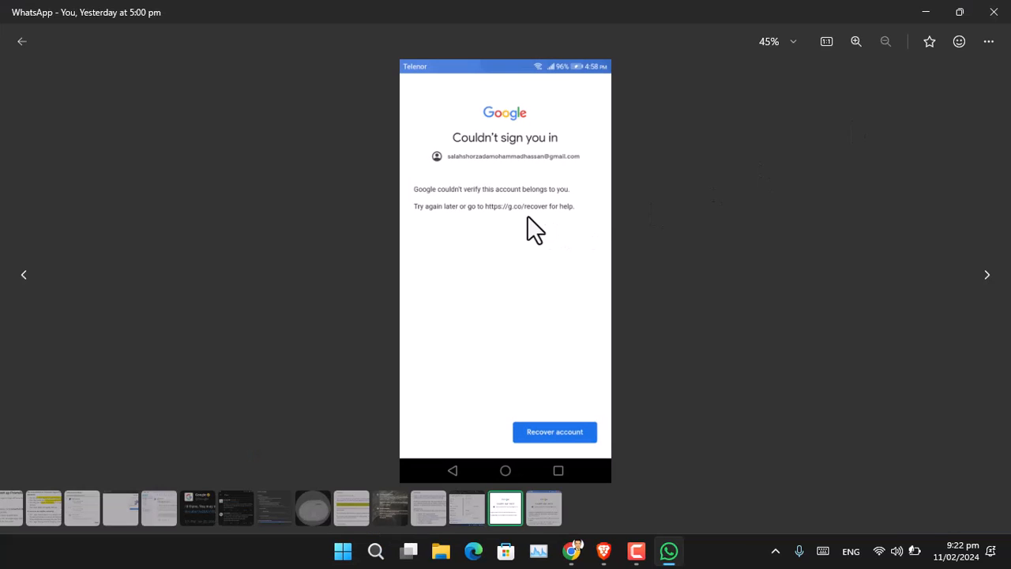
pyautogui.click(856, 41)
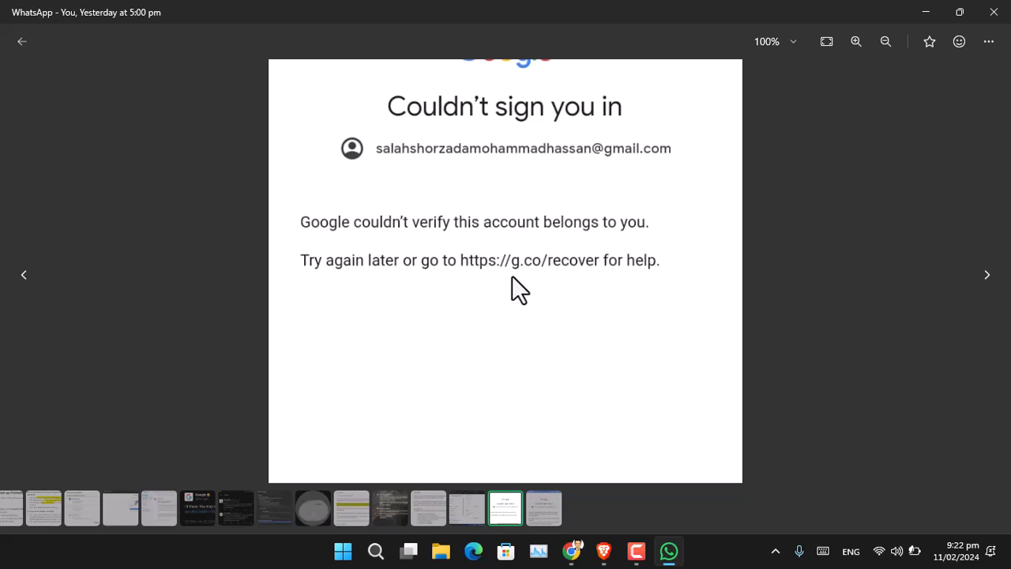
pyautogui.moveTo(562, 281)
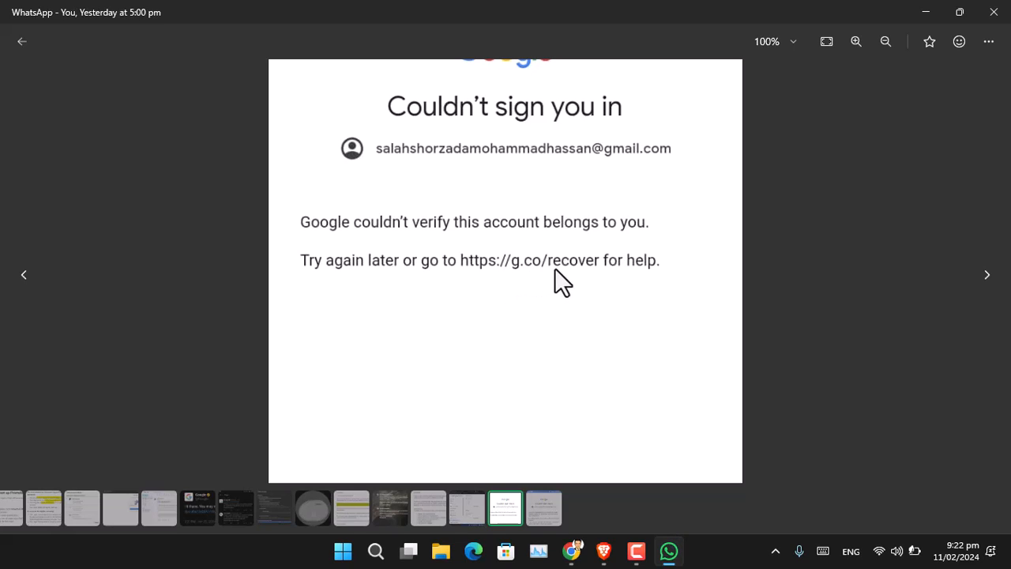
pyautogui.moveTo(578, 275)
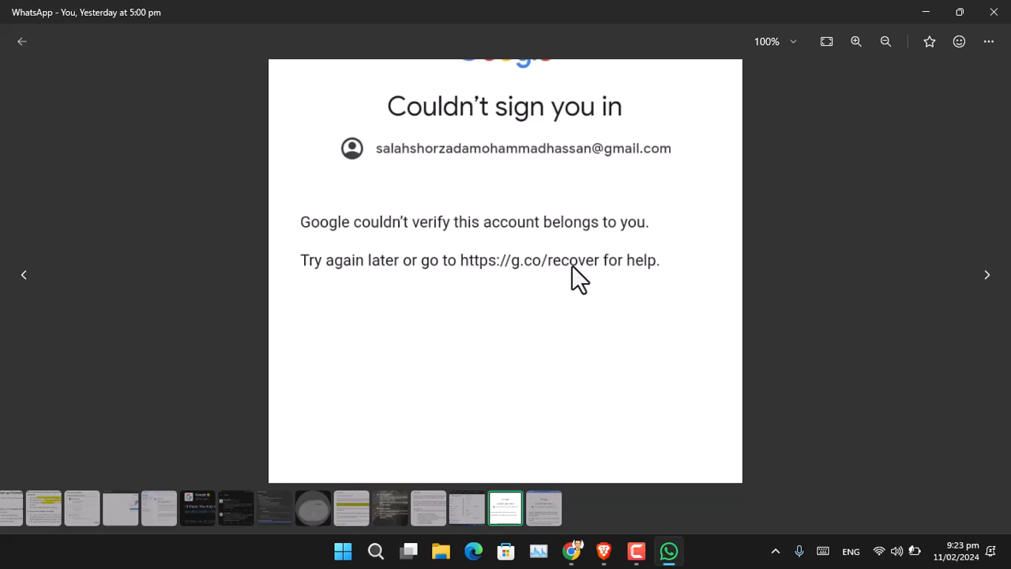
pyautogui.moveTo(602, 550)
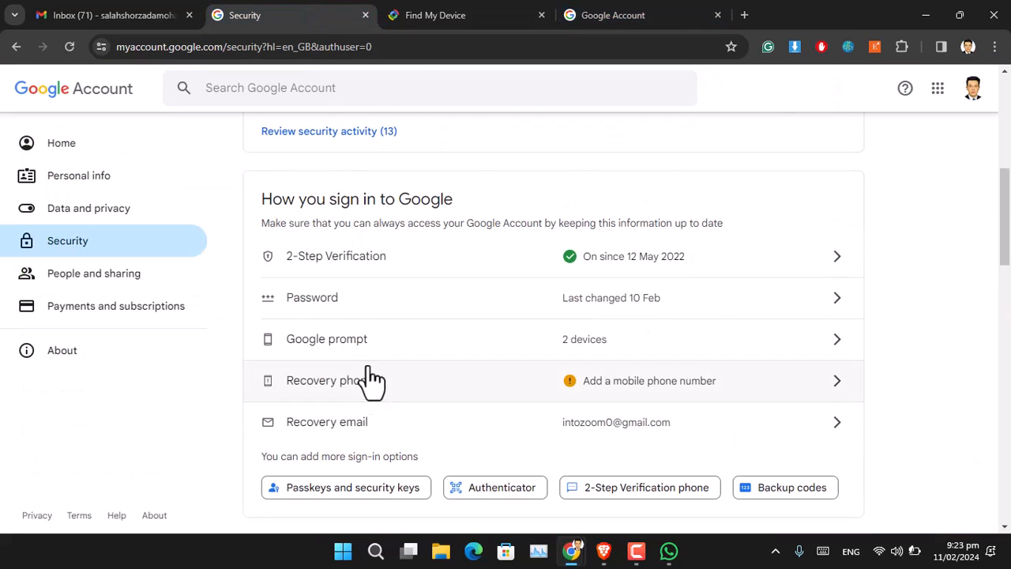
pyautogui.moveTo(344, 446)
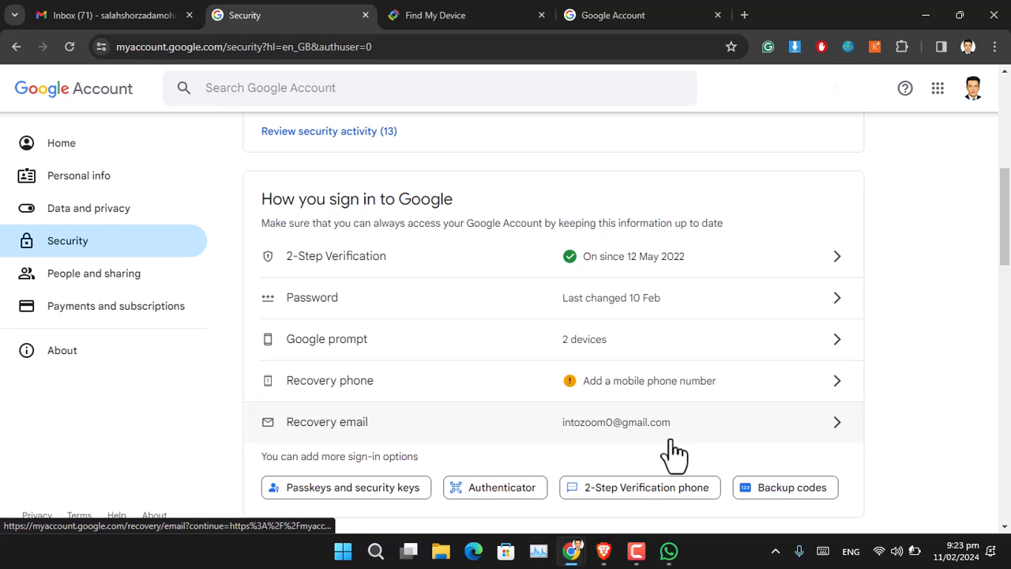
pyautogui.click(726, 14)
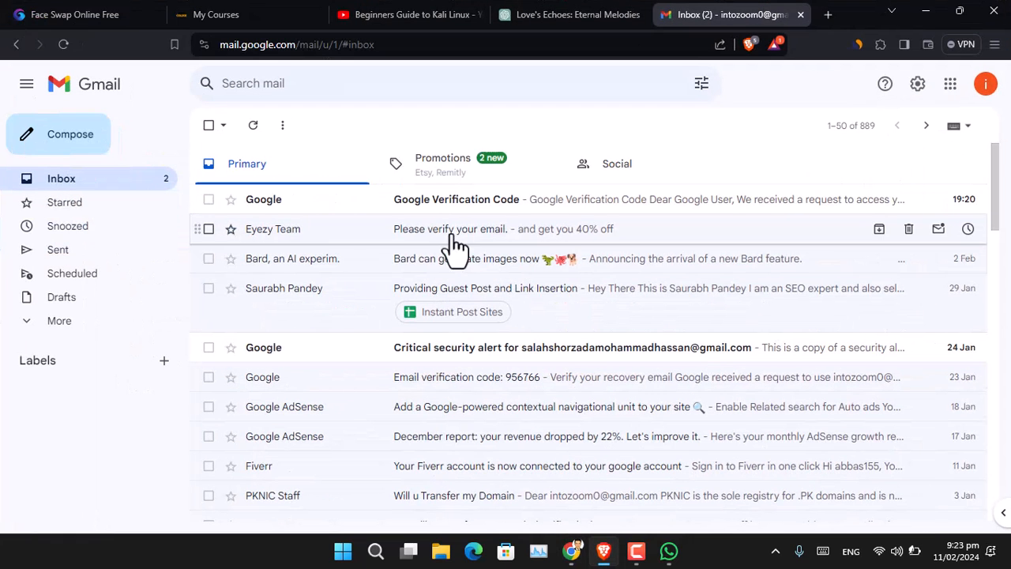
# Read the Google Verification Code email, then the Critical security alert about the recovery request
pyautogui.click(455, 200)
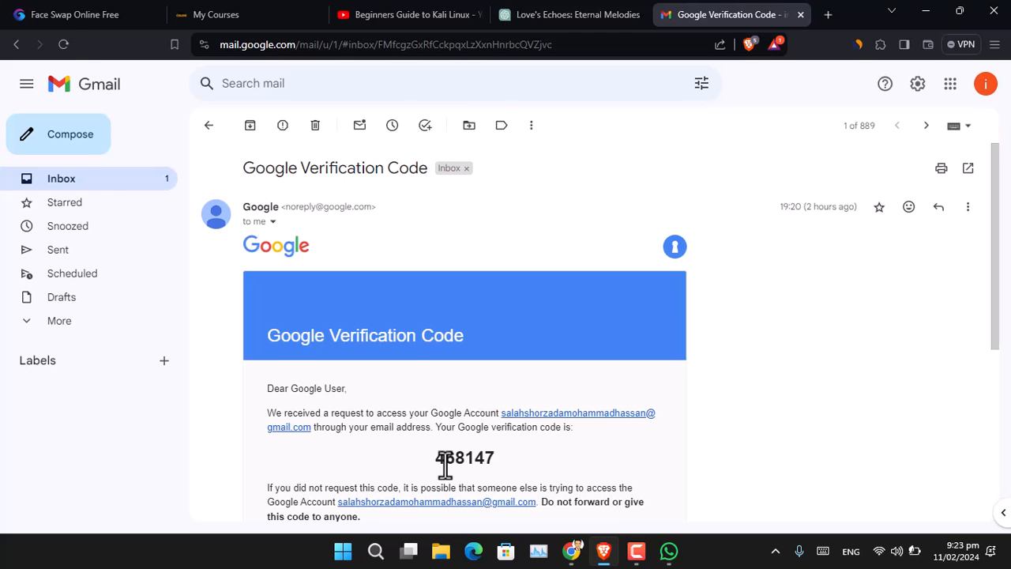
pyautogui.click(208, 125)
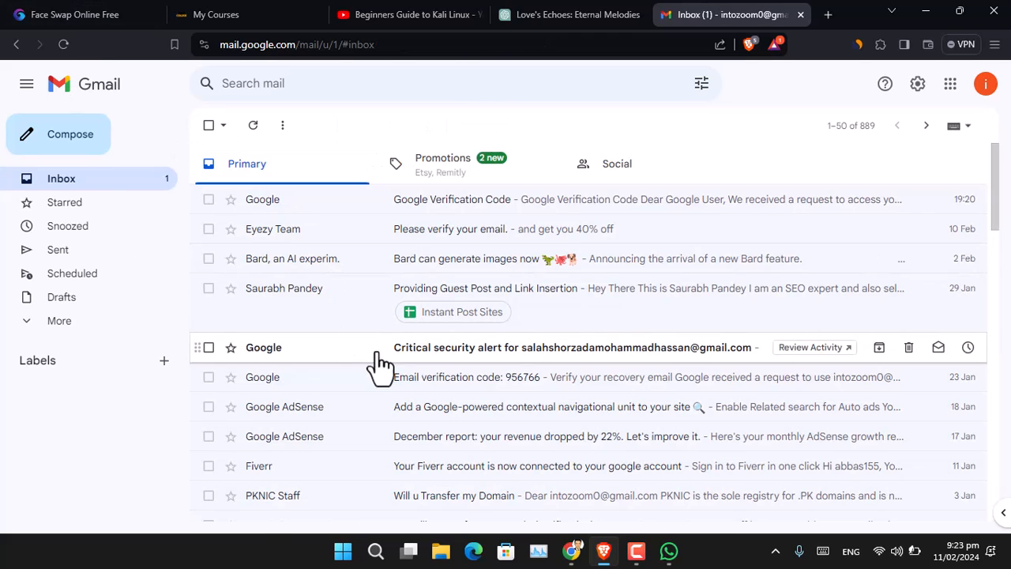
pyautogui.moveTo(471, 367)
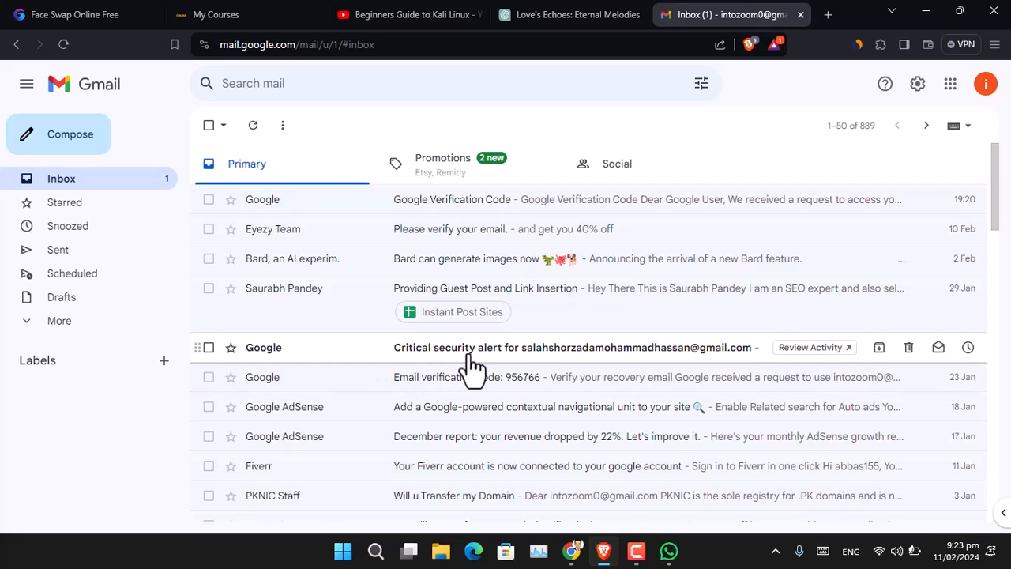
pyautogui.moveTo(543, 363)
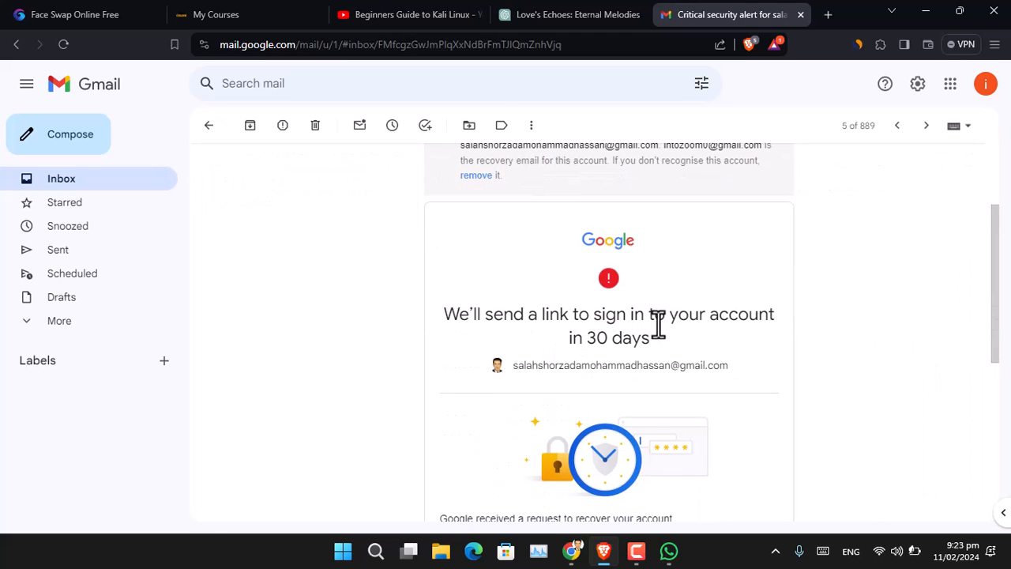
pyautogui.scroll(-3)
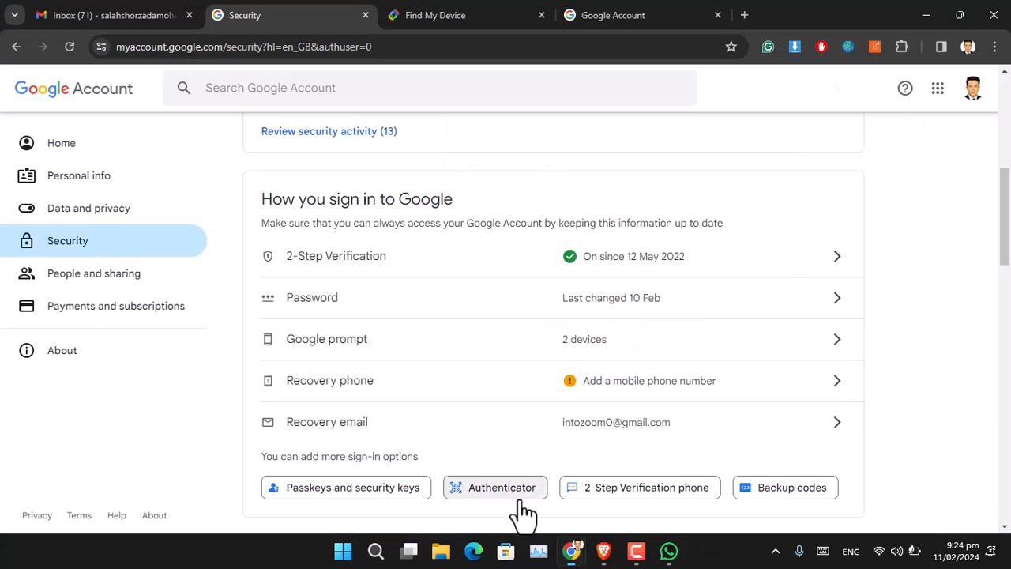
# Scroll the Security page from recent activity down to 'How you sign in to Google' and Backup codes
pyautogui.scroll(3)
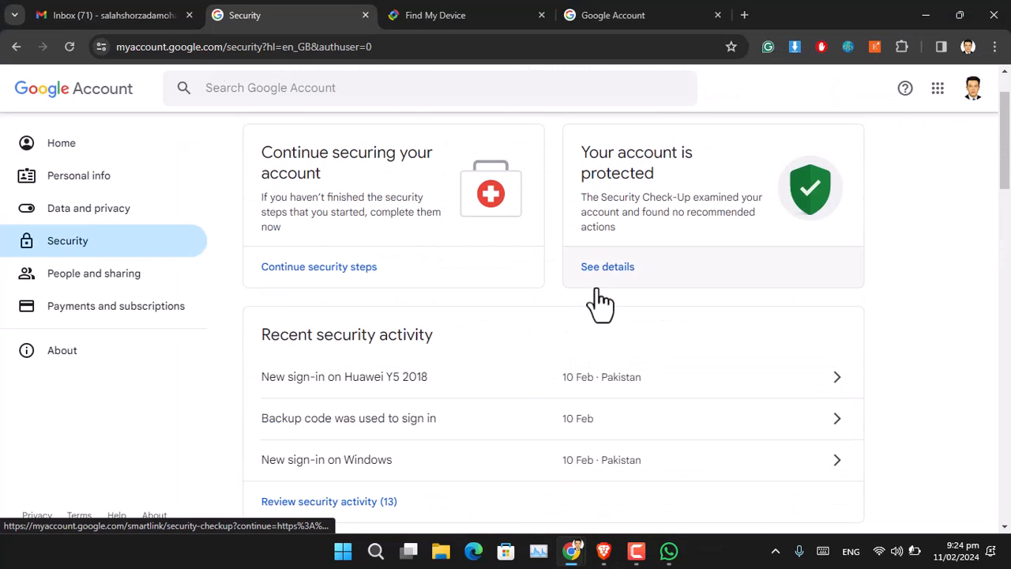
pyautogui.scroll(3)
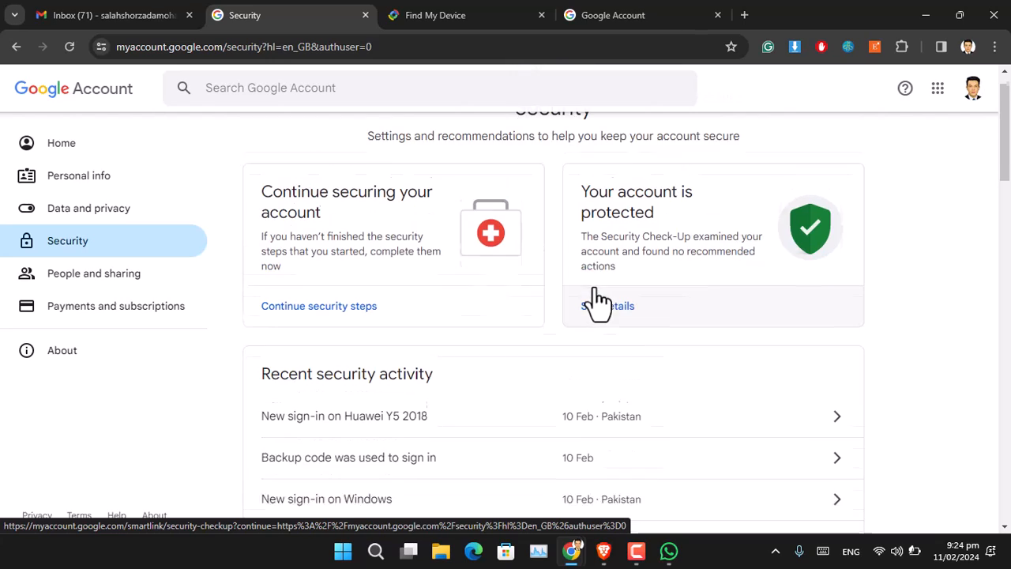
pyautogui.scroll(3)
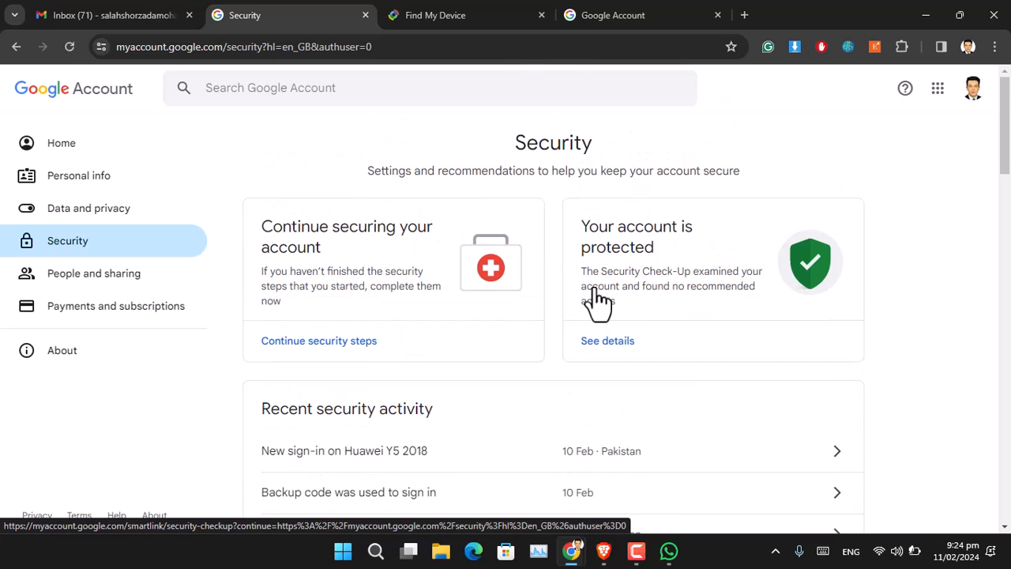
pyautogui.scroll(-3)
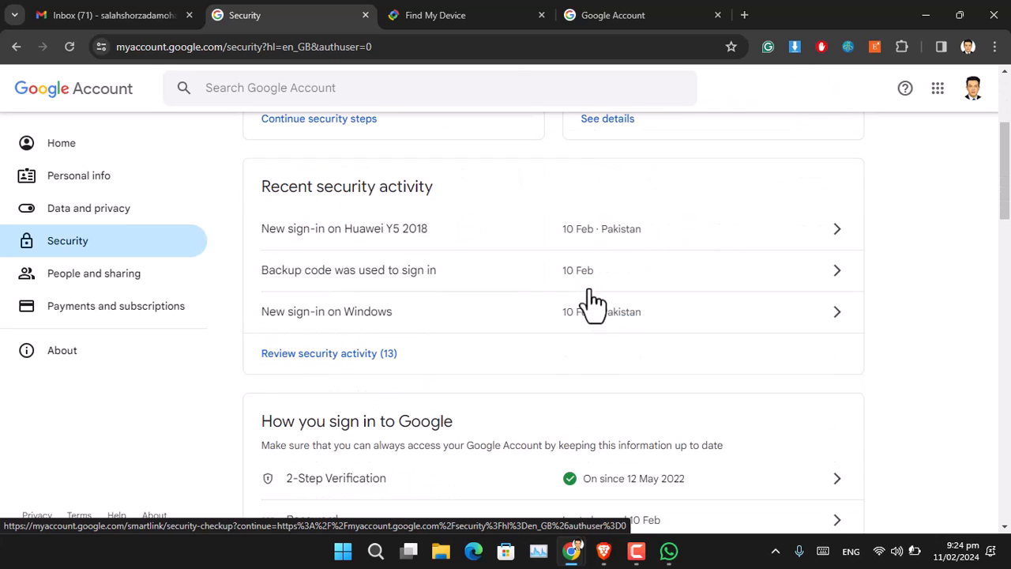
pyautogui.scroll(-3)
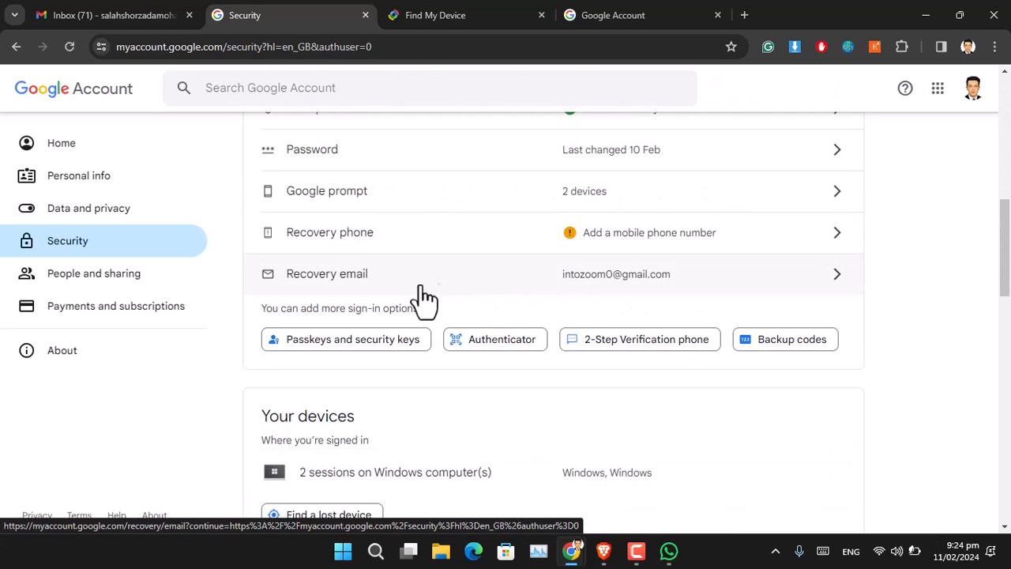
pyautogui.moveTo(355, 256)
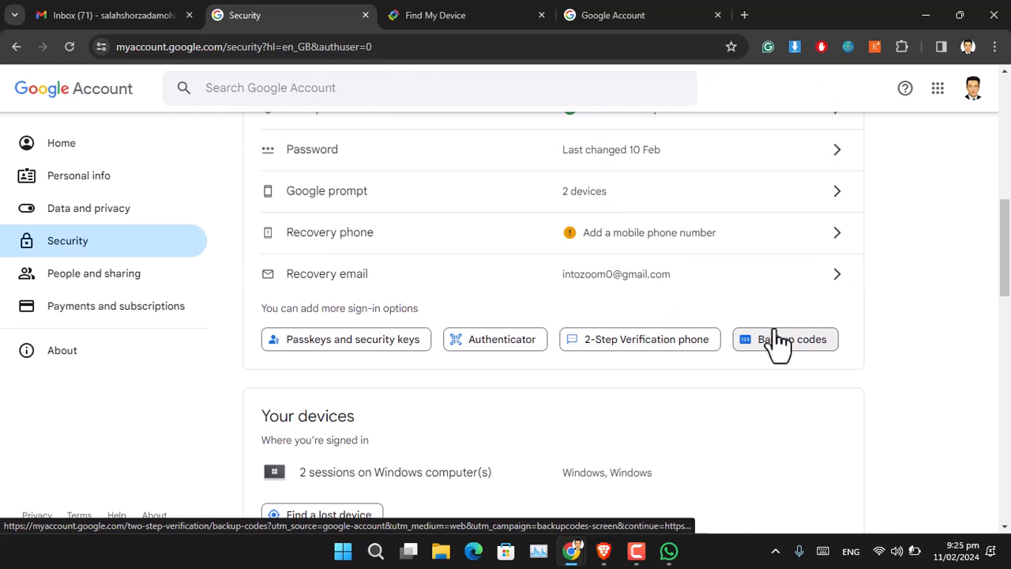
# Enter Backup codes and re-verify identity with the account password
pyautogui.click(784, 338)
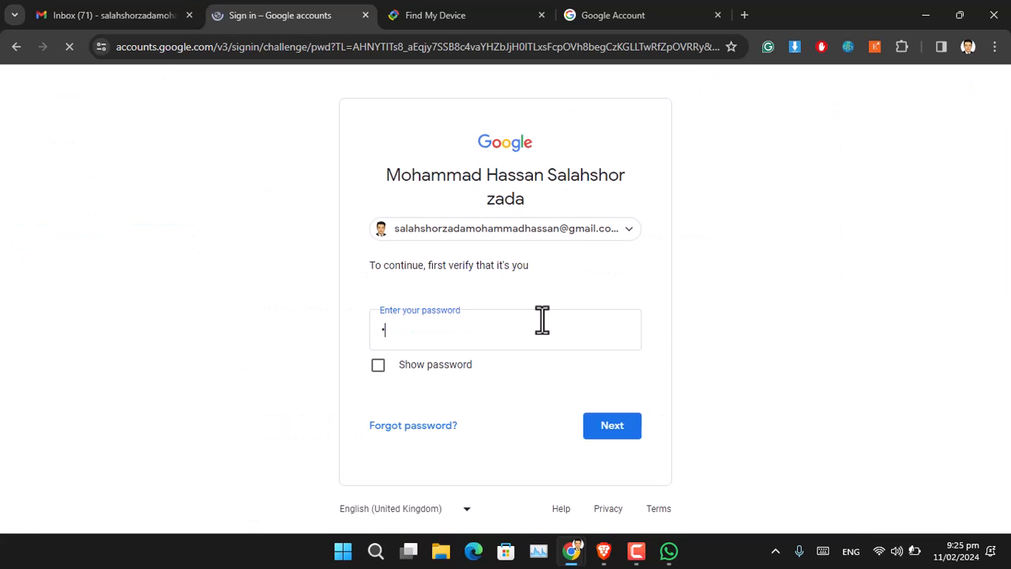
pyautogui.write('password')
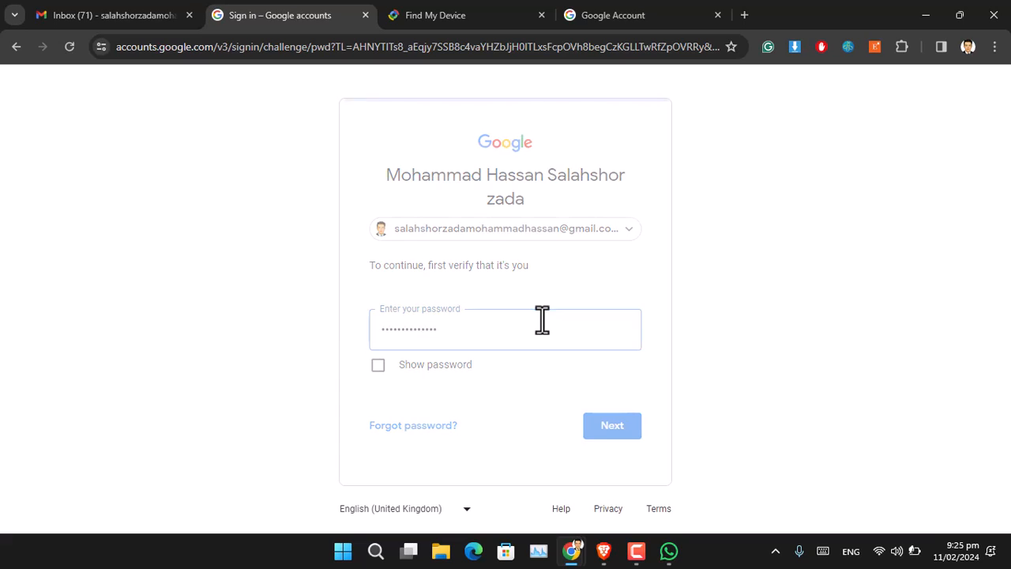
pyautogui.click(613, 425)
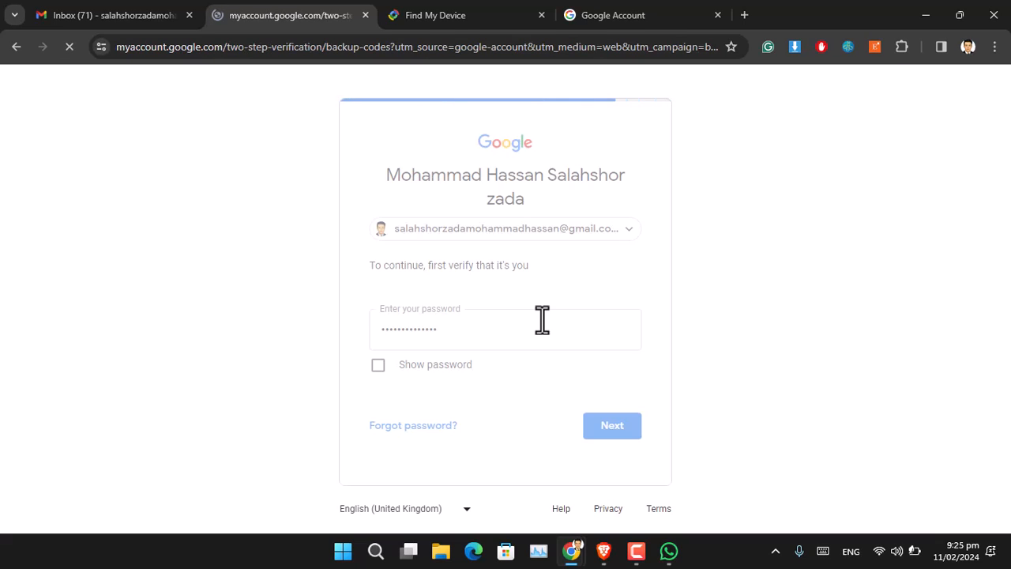
pyautogui.click(613, 425)
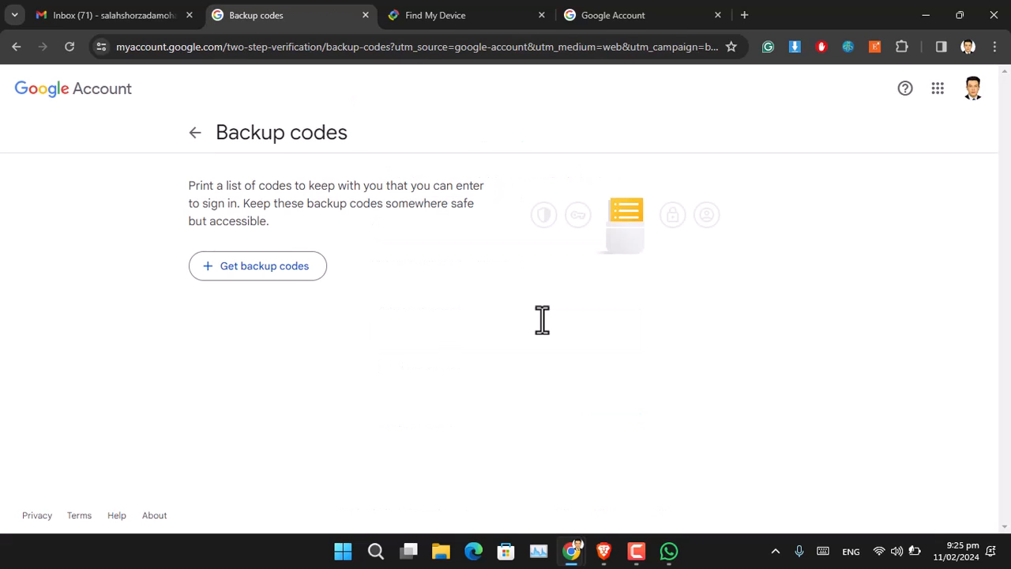
pyautogui.moveTo(466, 379)
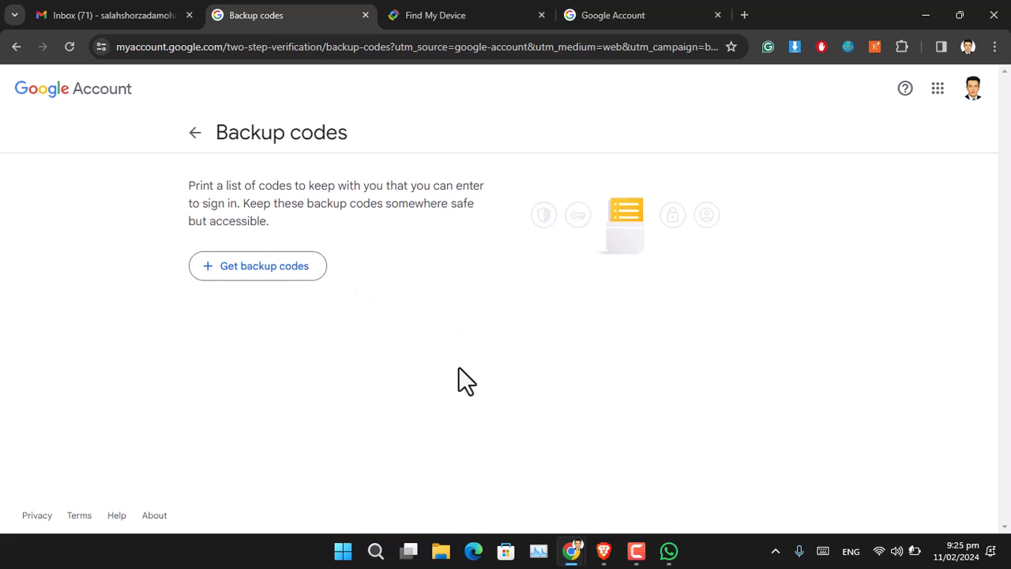
# Generate ten new backup codes, download them as a text file, and switch to the incognito window
pyautogui.click(257, 265)
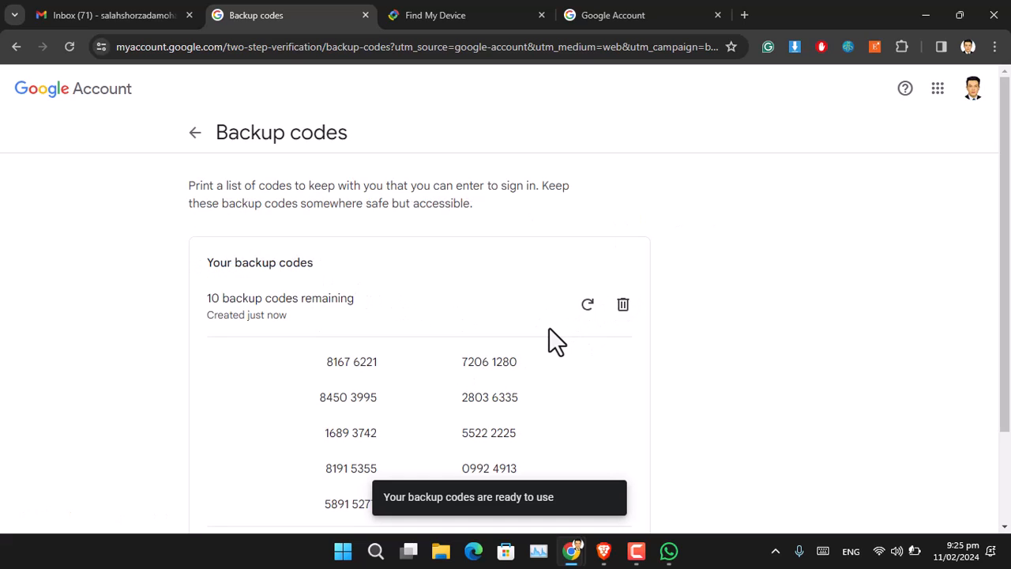
pyautogui.scroll(-3)
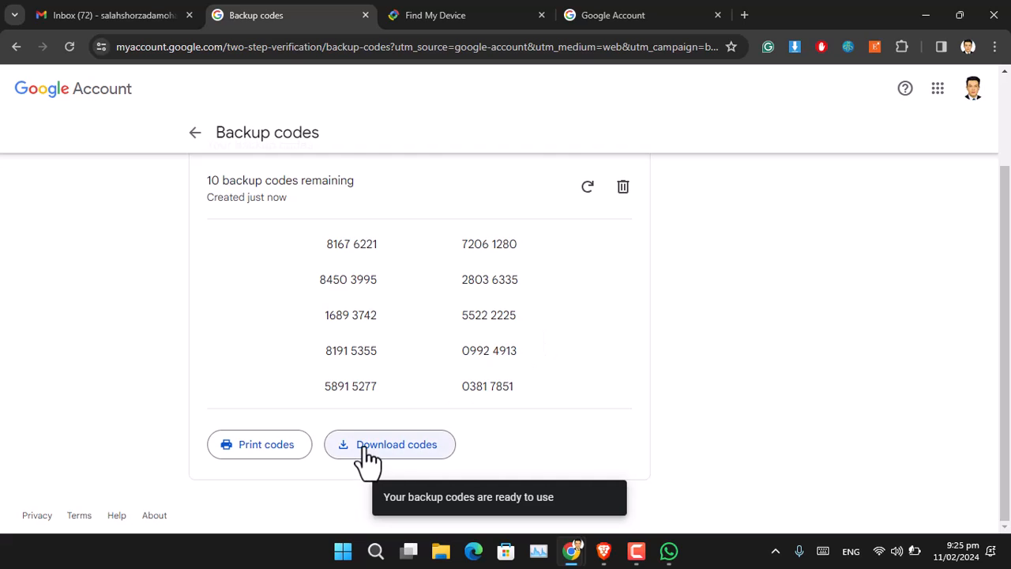
pyautogui.click(389, 444)
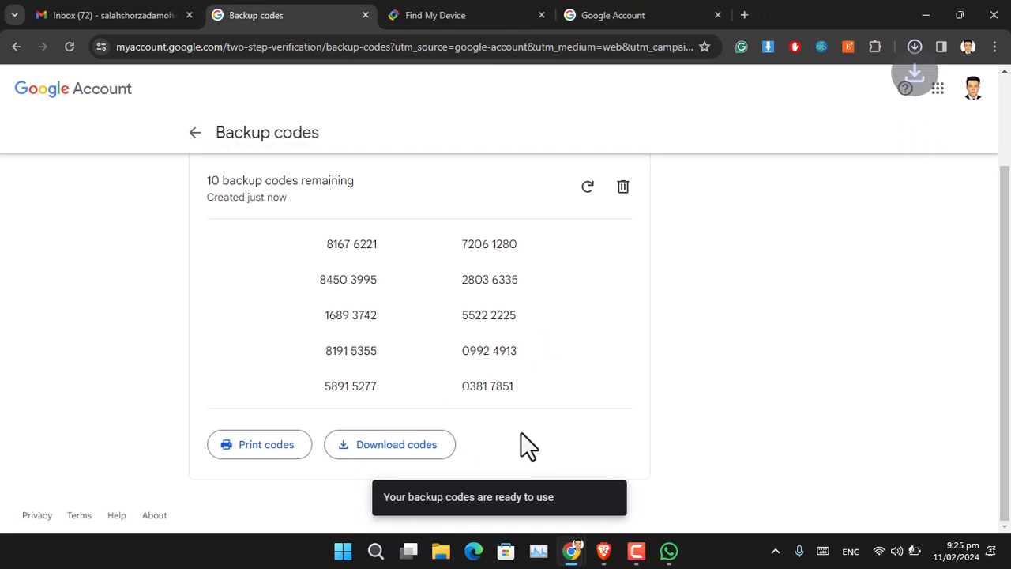
pyautogui.click(389, 444)
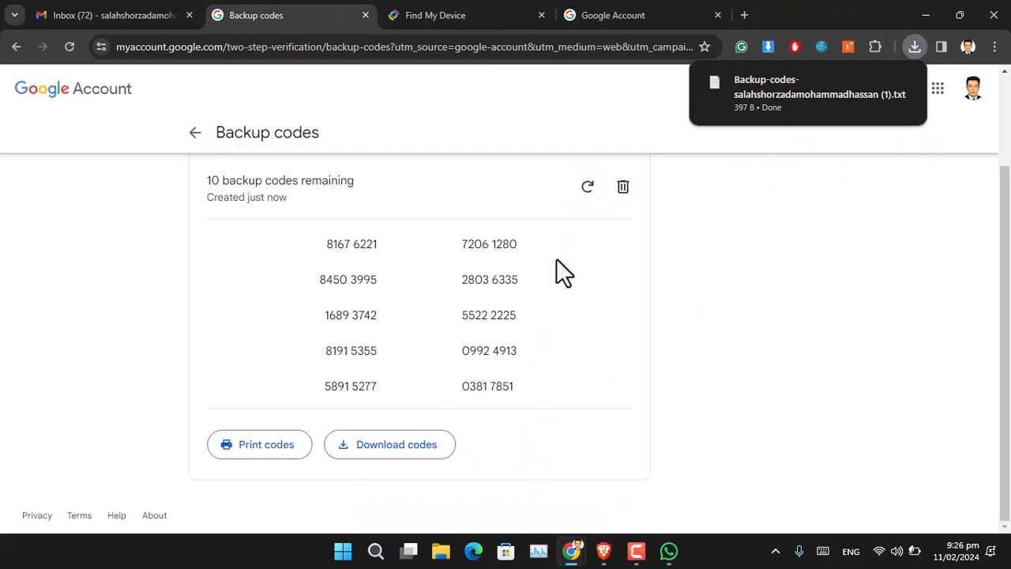
pyautogui.moveTo(572, 550)
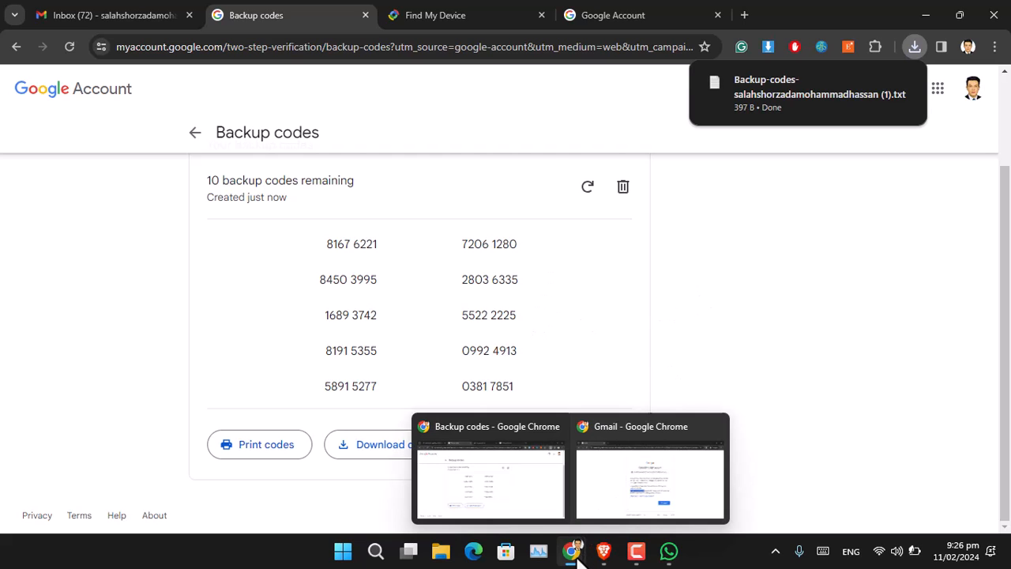
pyautogui.click(650, 484)
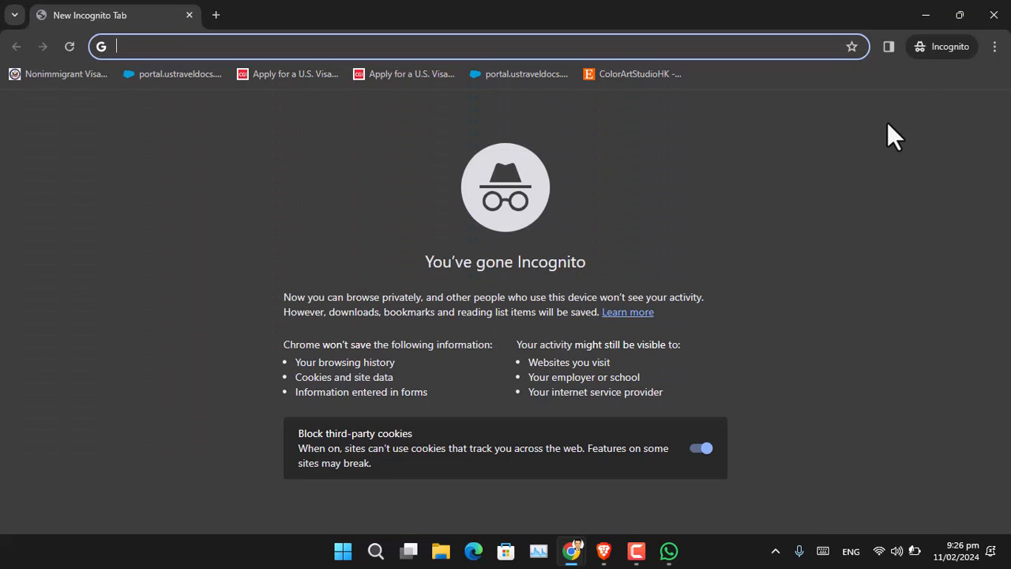
pyautogui.write('gmail.com')
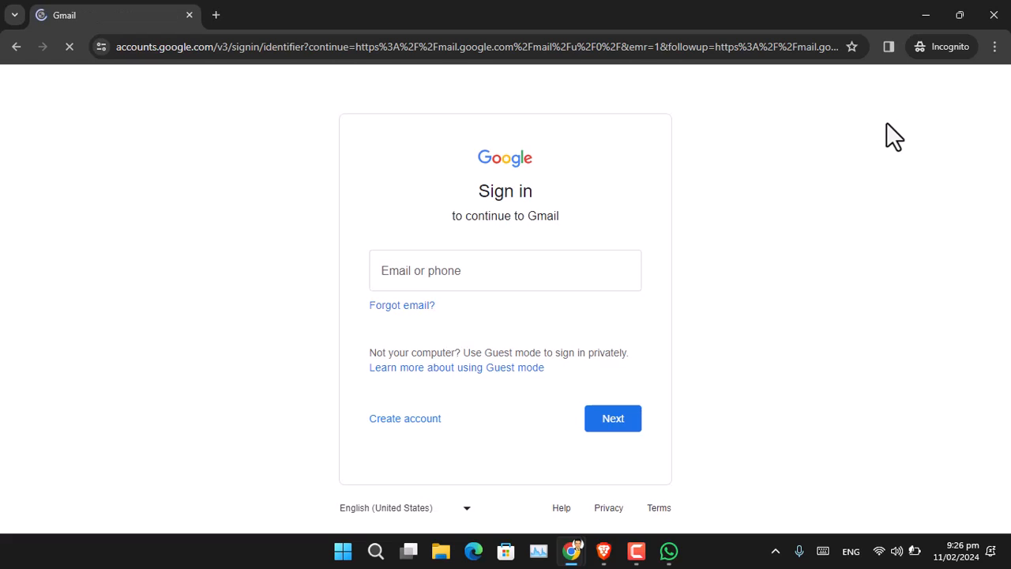
pyautogui.write('salahshorzadamohammadhassan')
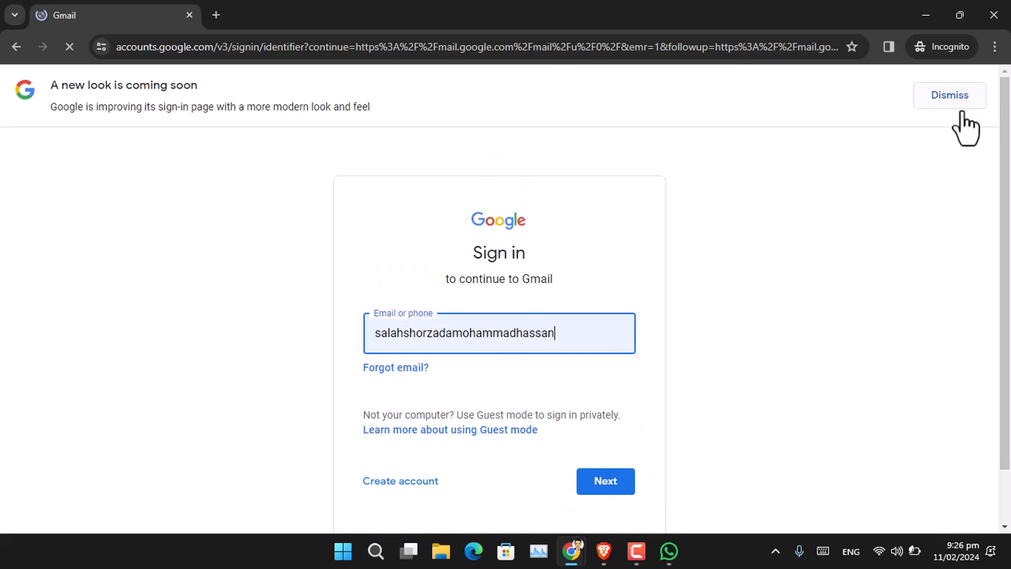
pyautogui.click(948, 94)
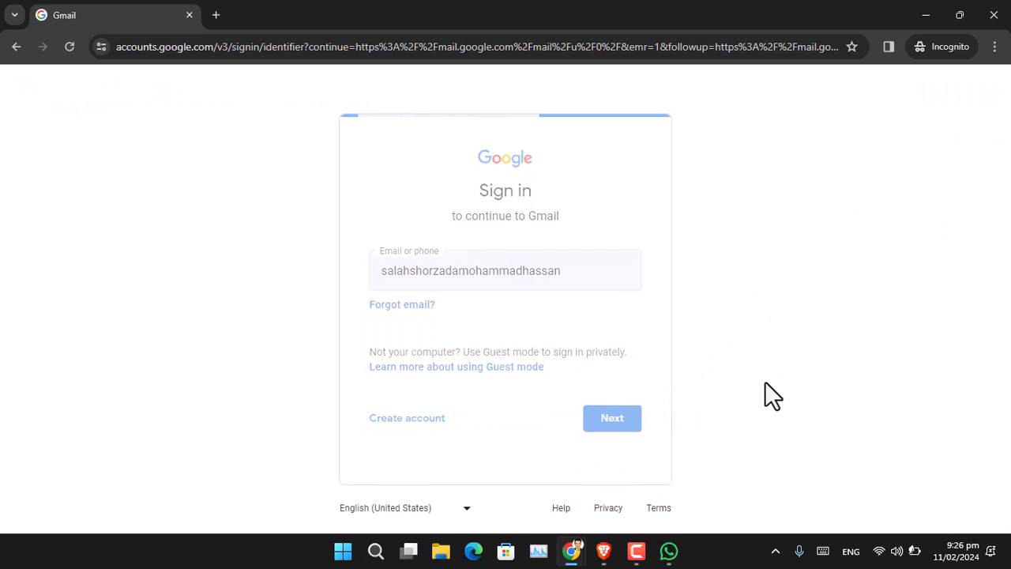
pyautogui.click(613, 418)
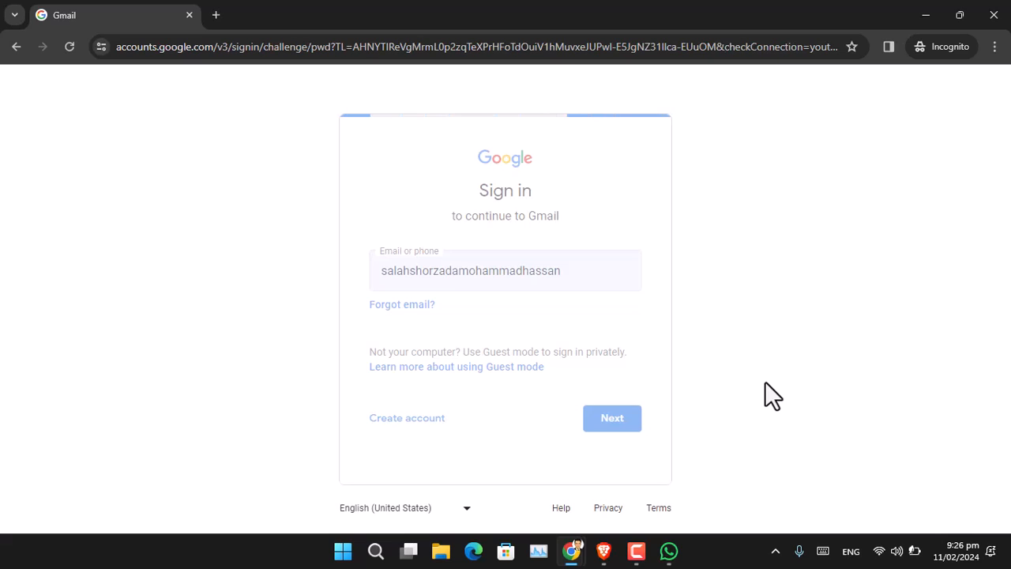
pyautogui.click(613, 417)
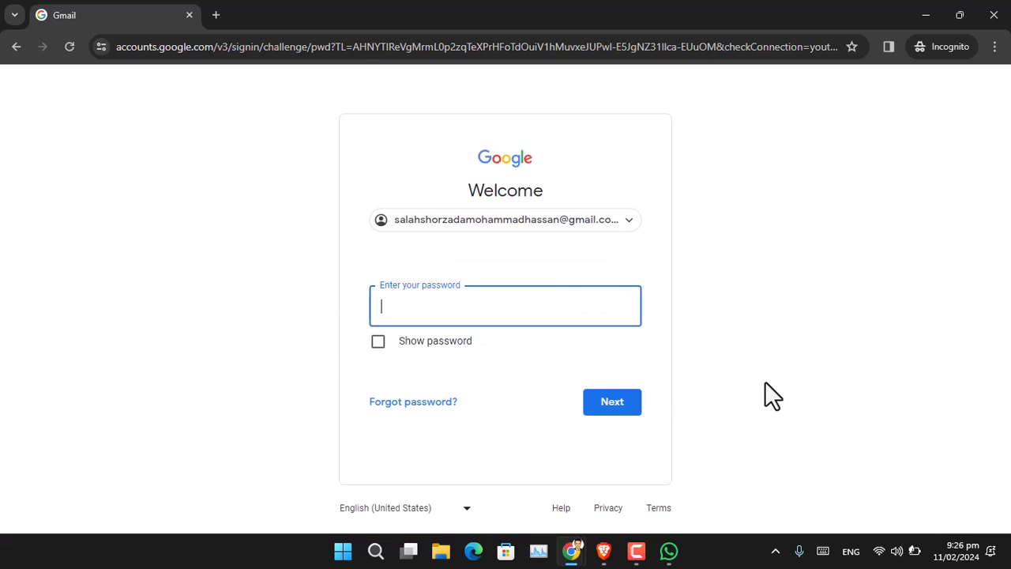
# Submit the account password, reaching the 8-digit backup code prompt
pyautogui.write('password')
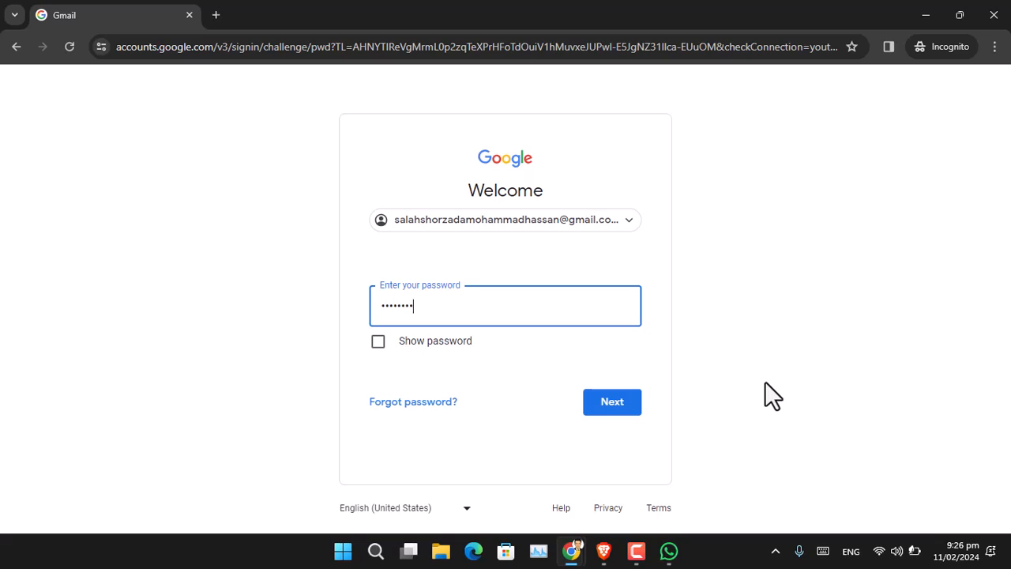
pyautogui.click(613, 401)
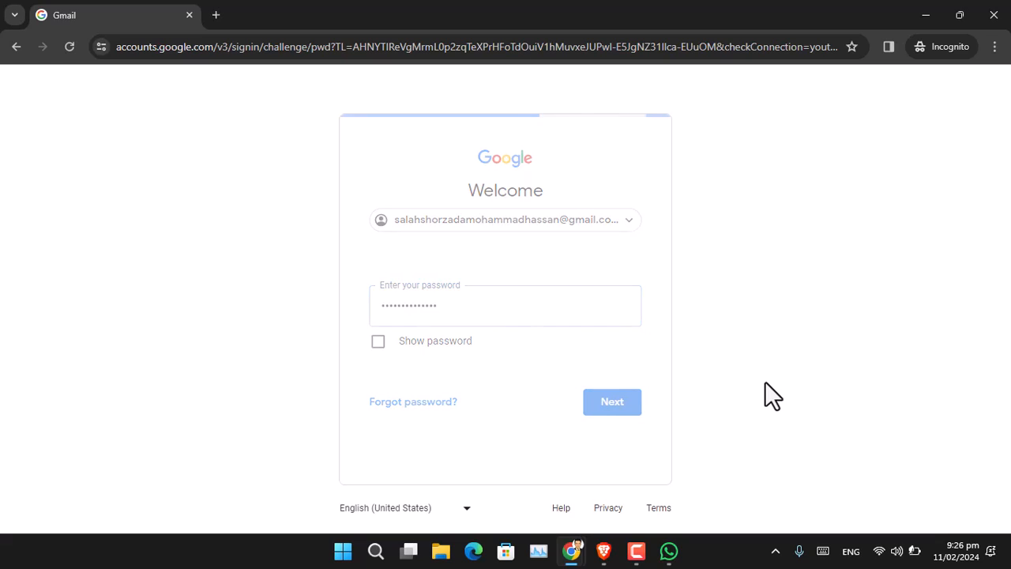
pyautogui.click(613, 401)
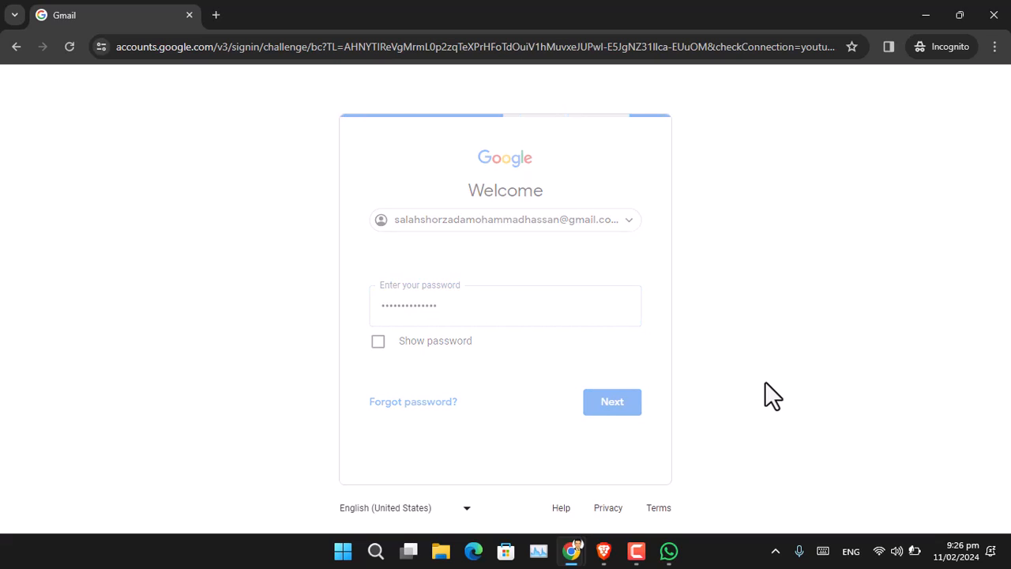
pyautogui.click(613, 401)
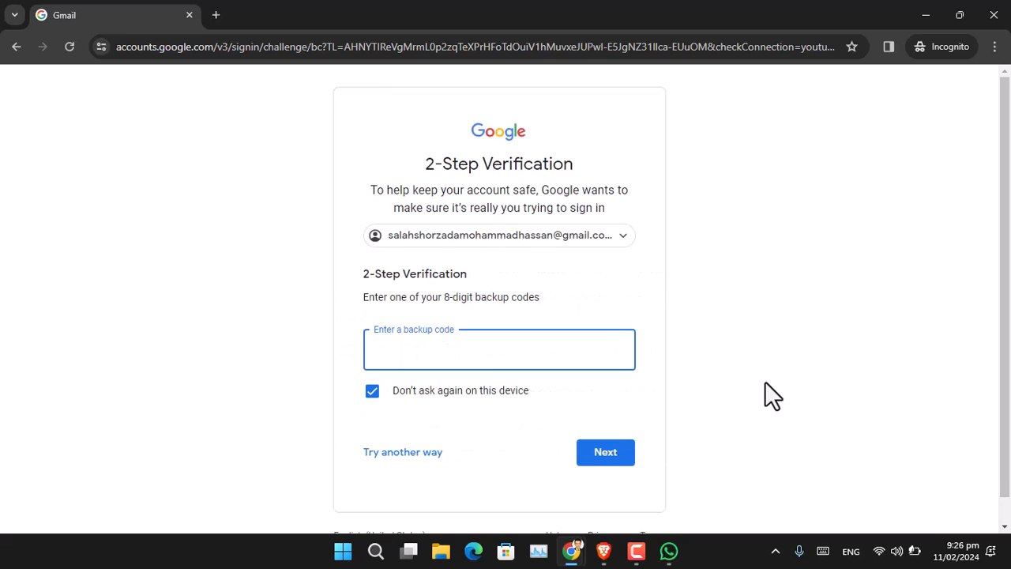
pyautogui.click(499, 349)
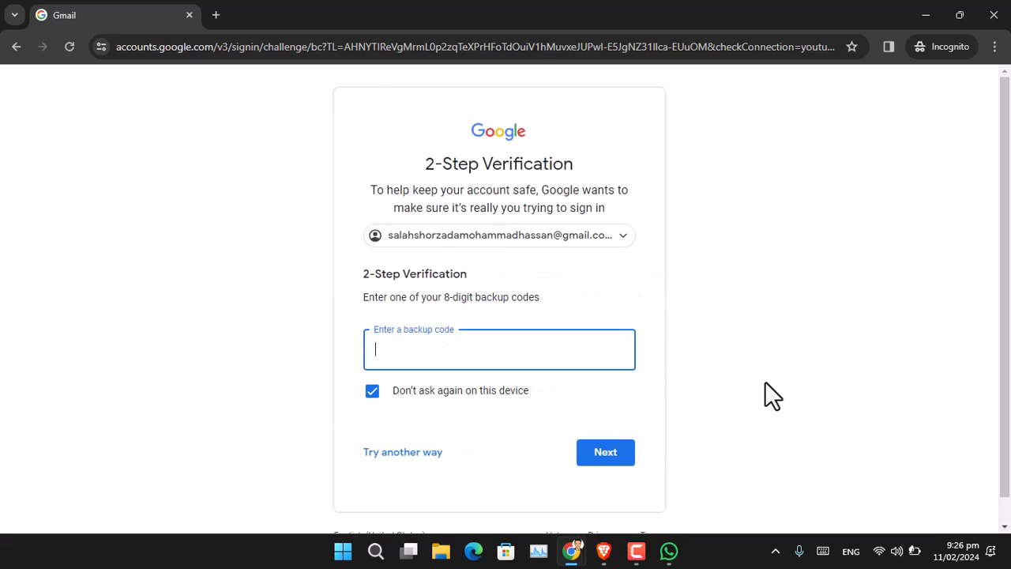
pyautogui.moveTo(464, 303)
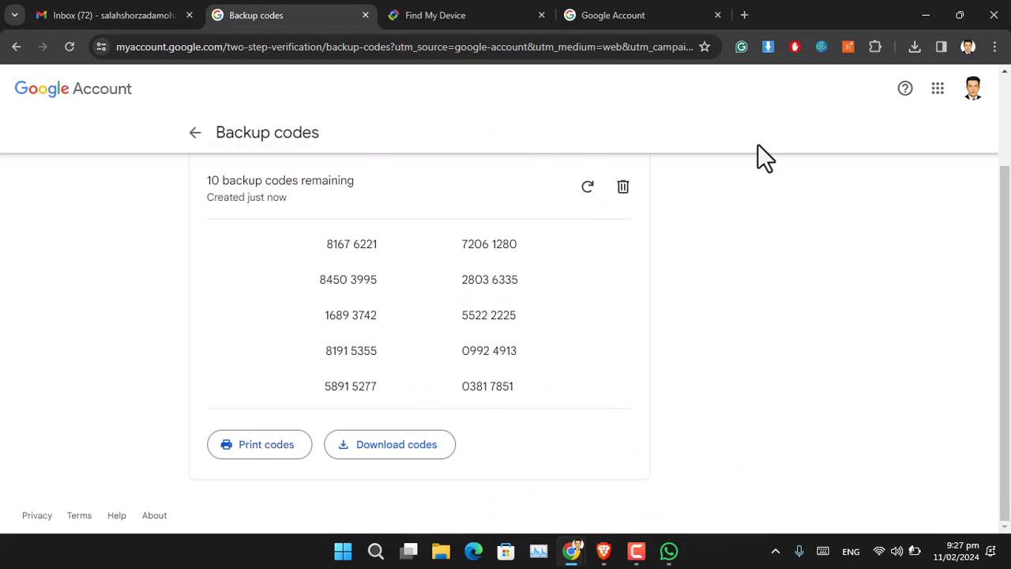
pyautogui.doubleClick(351, 243)
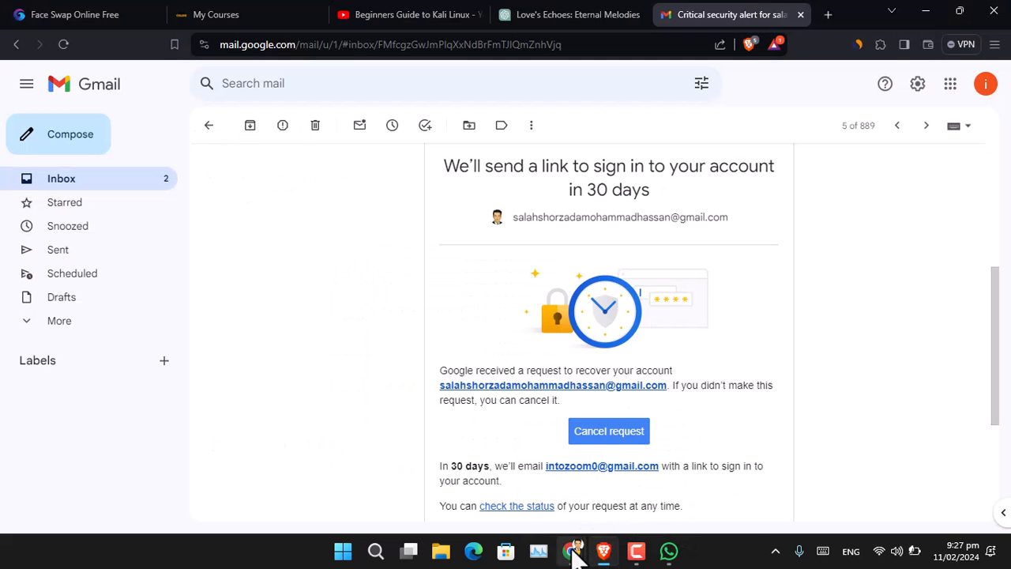
pyautogui.rightClick(458, 350)
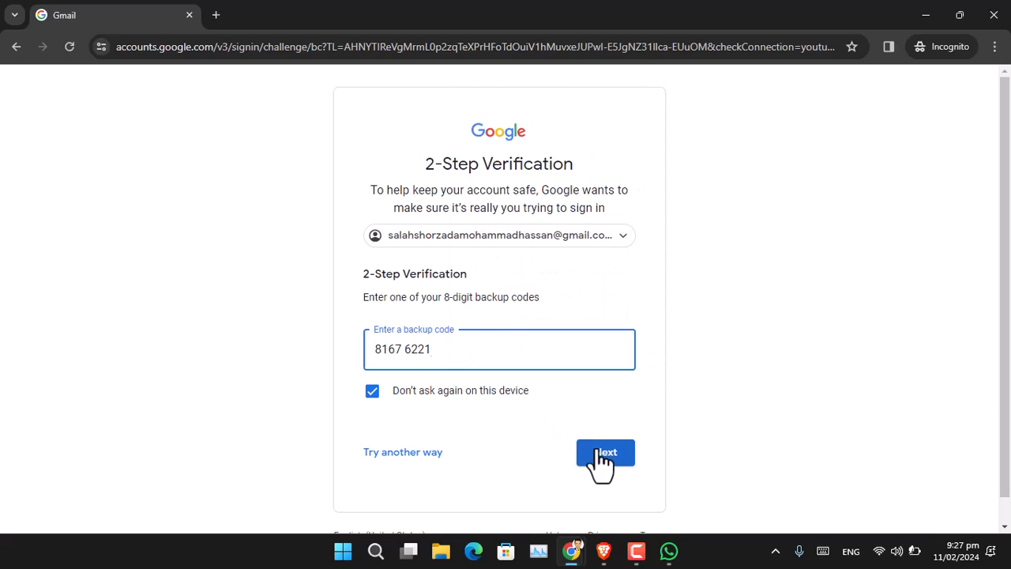
pyautogui.click(605, 452)
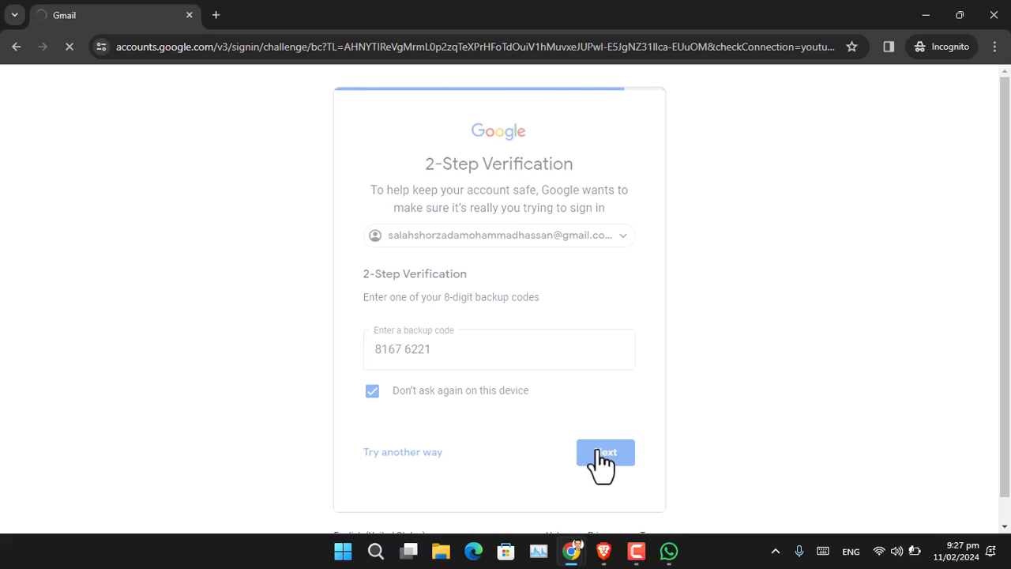
pyautogui.click(605, 451)
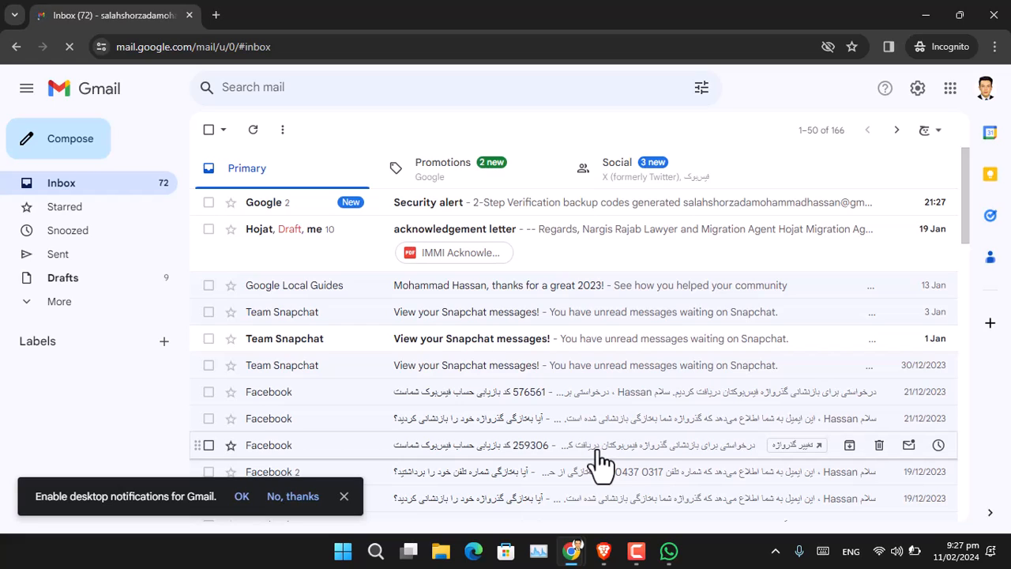
pyautogui.moveTo(707, 14)
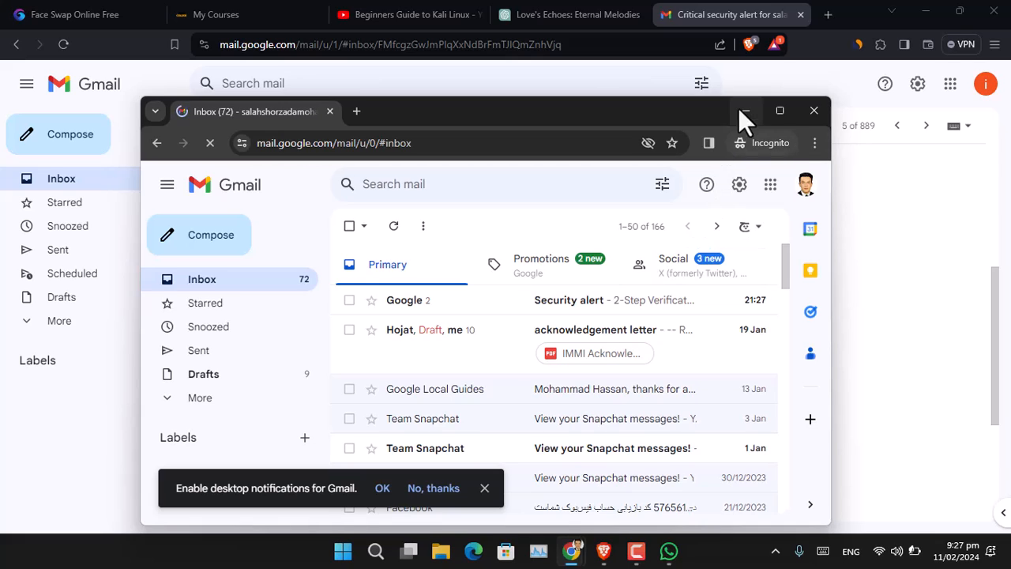
pyautogui.moveTo(746, 111)
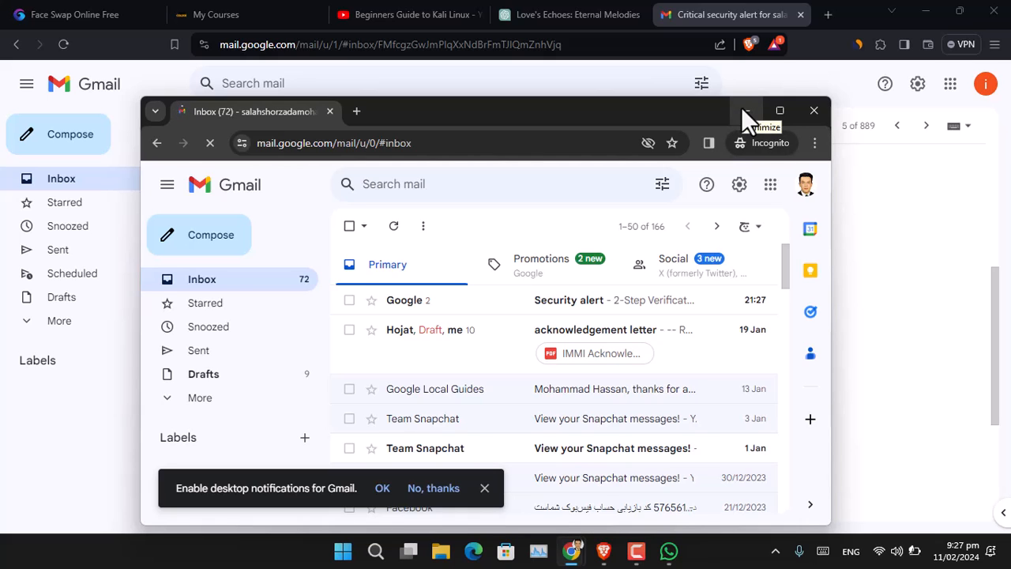
pyautogui.moveTo(572, 550)
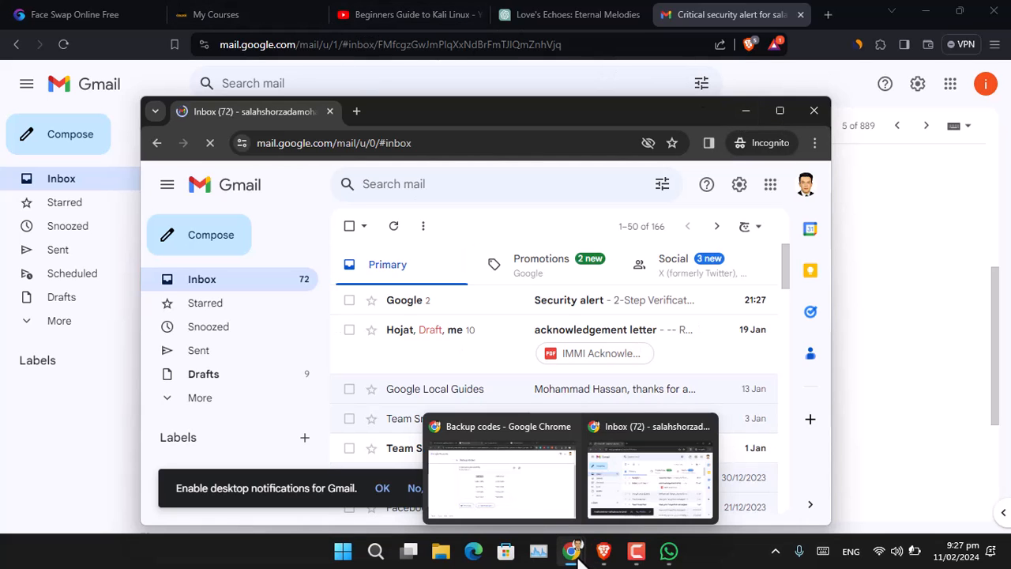
# Switch from the incognito Gmail inbox back to the Google Account Backup codes window
pyautogui.click(501, 474)
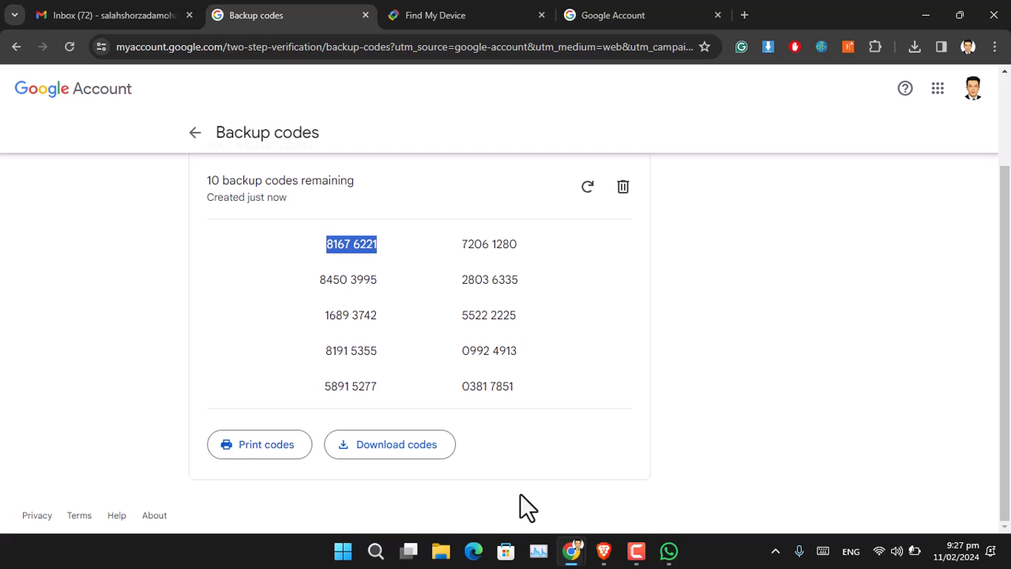